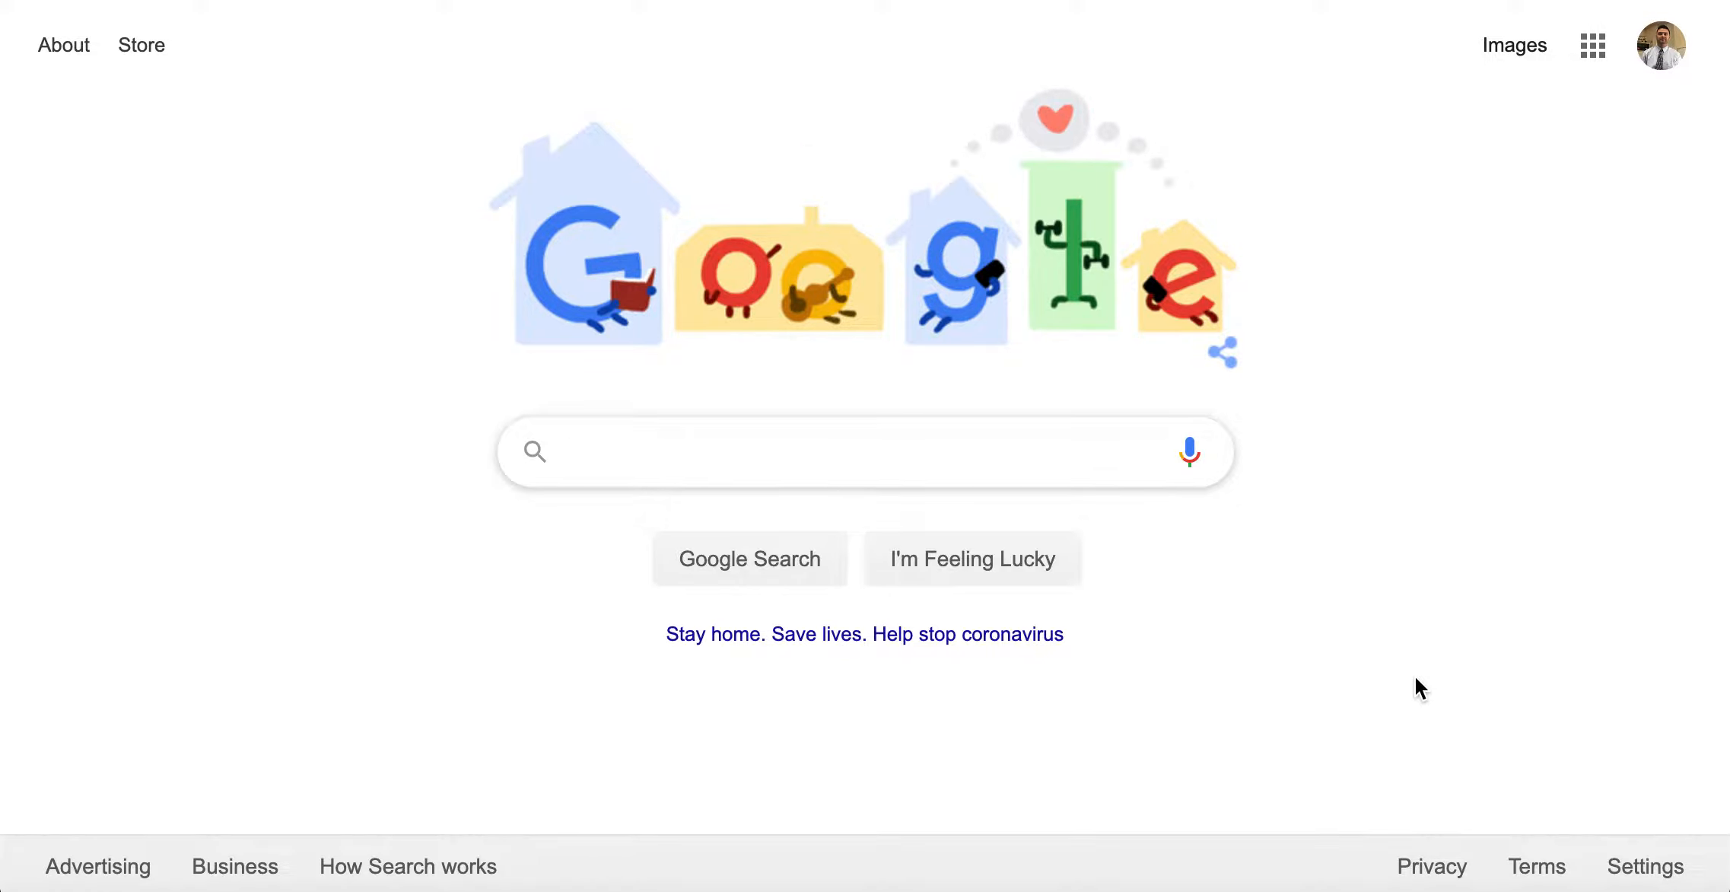
{"action": "mouse_move", "coordinate": [1592, 45]}
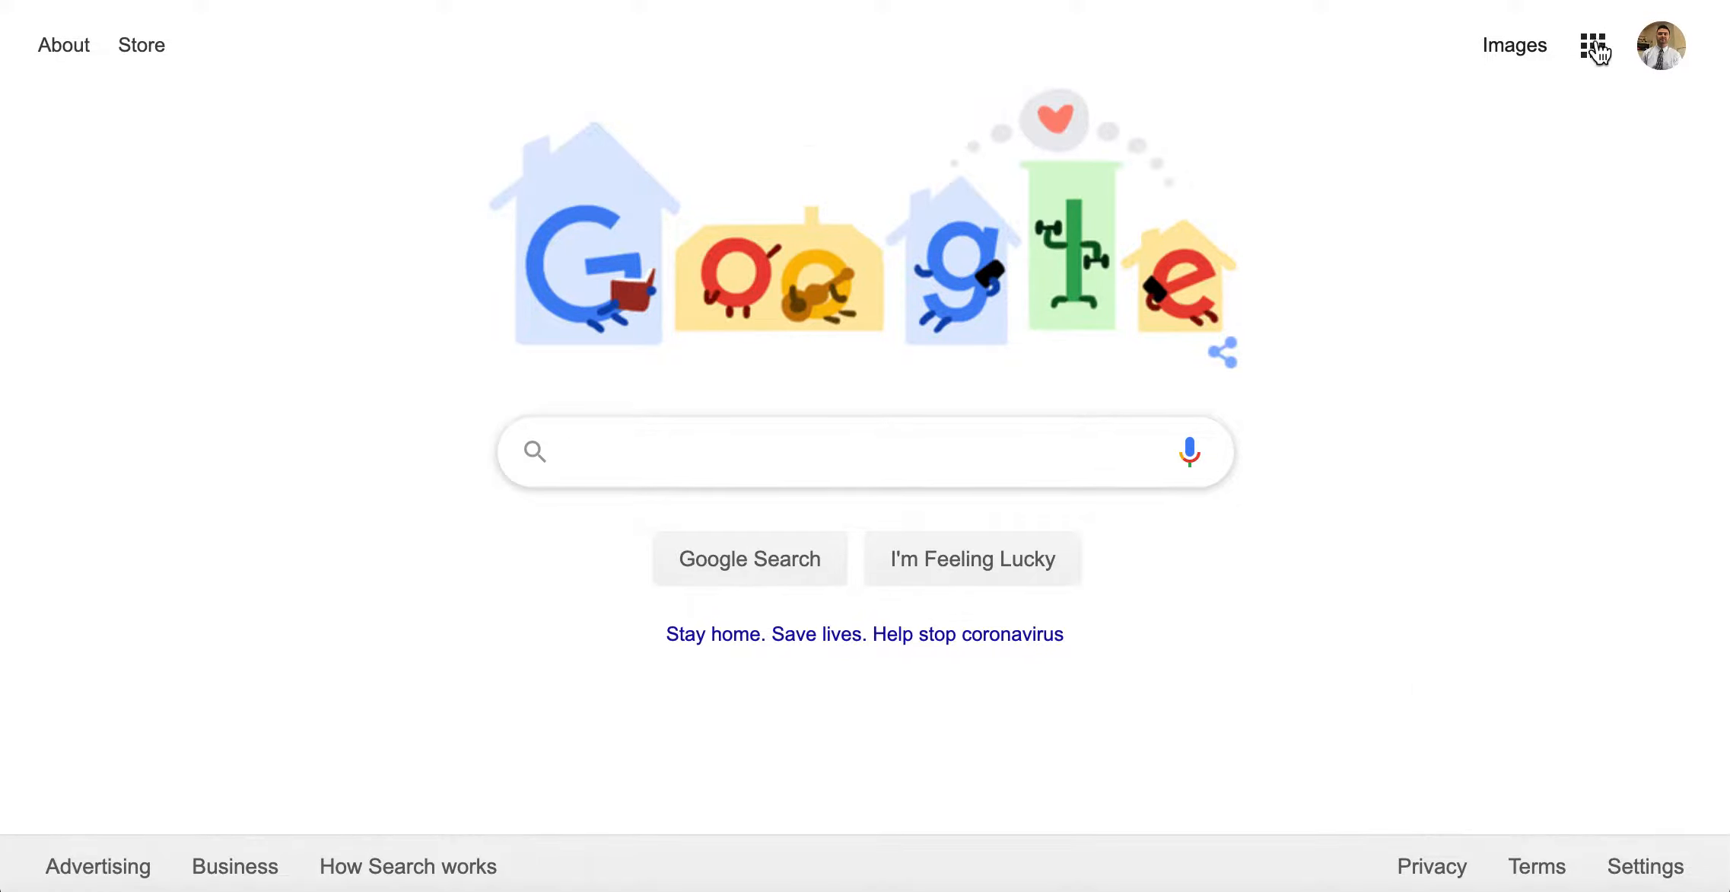
Launch Google Keep from the Google apps grid on the Search homepage
{"action": "left_click", "coordinate": [1593, 45]}
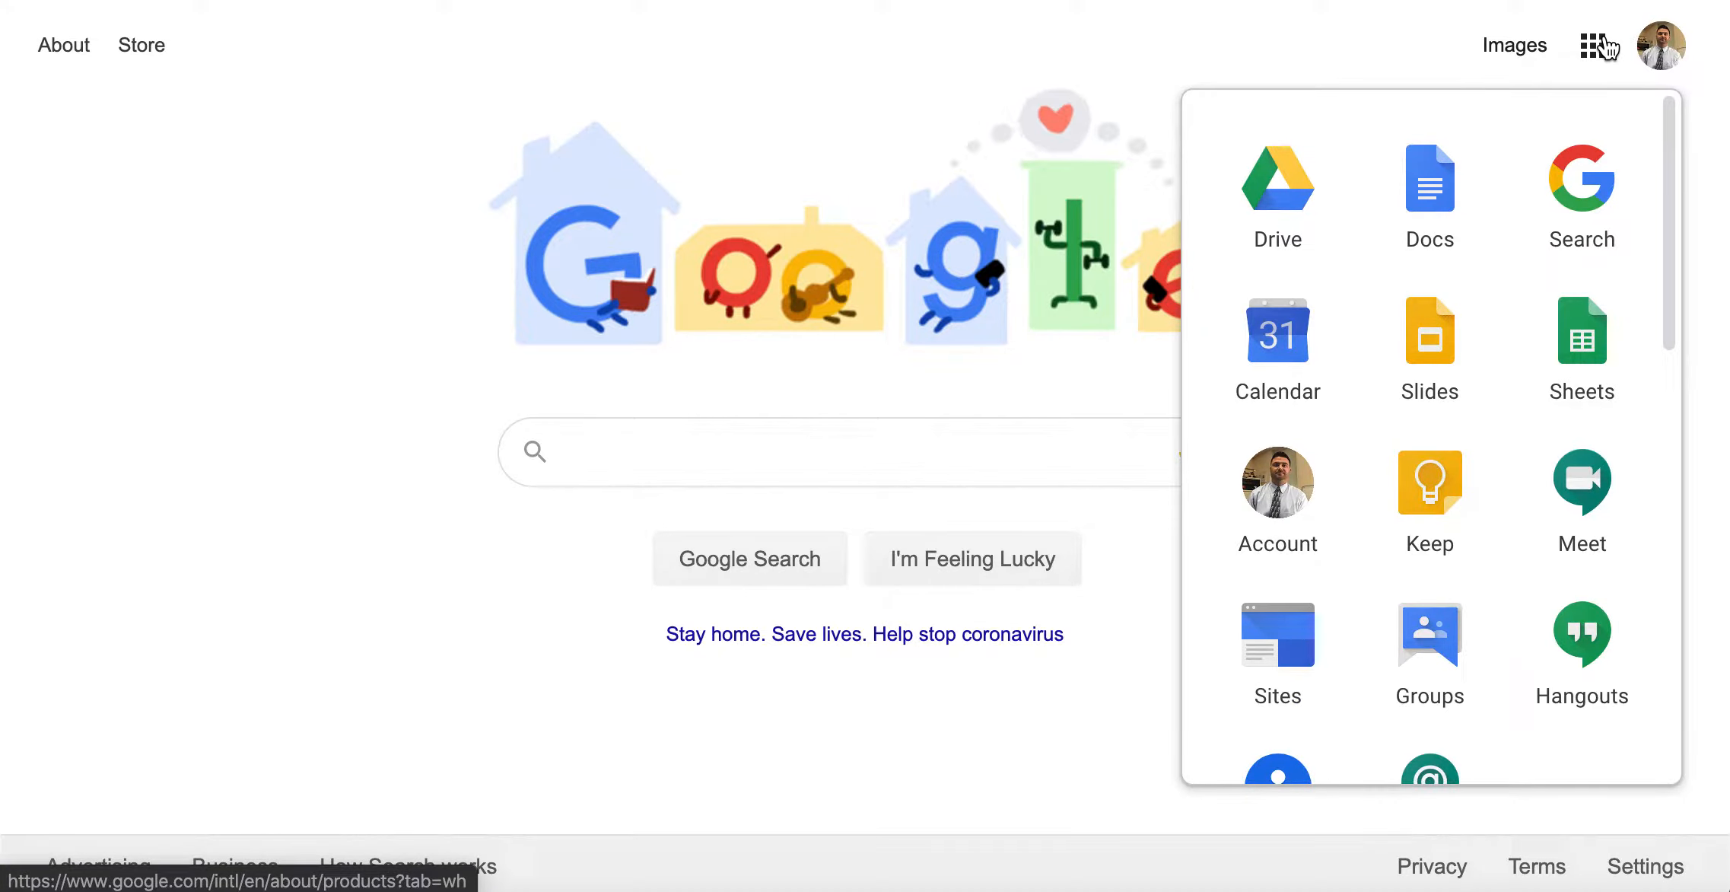
{"action": "mouse_move", "coordinate": [1429, 482]}
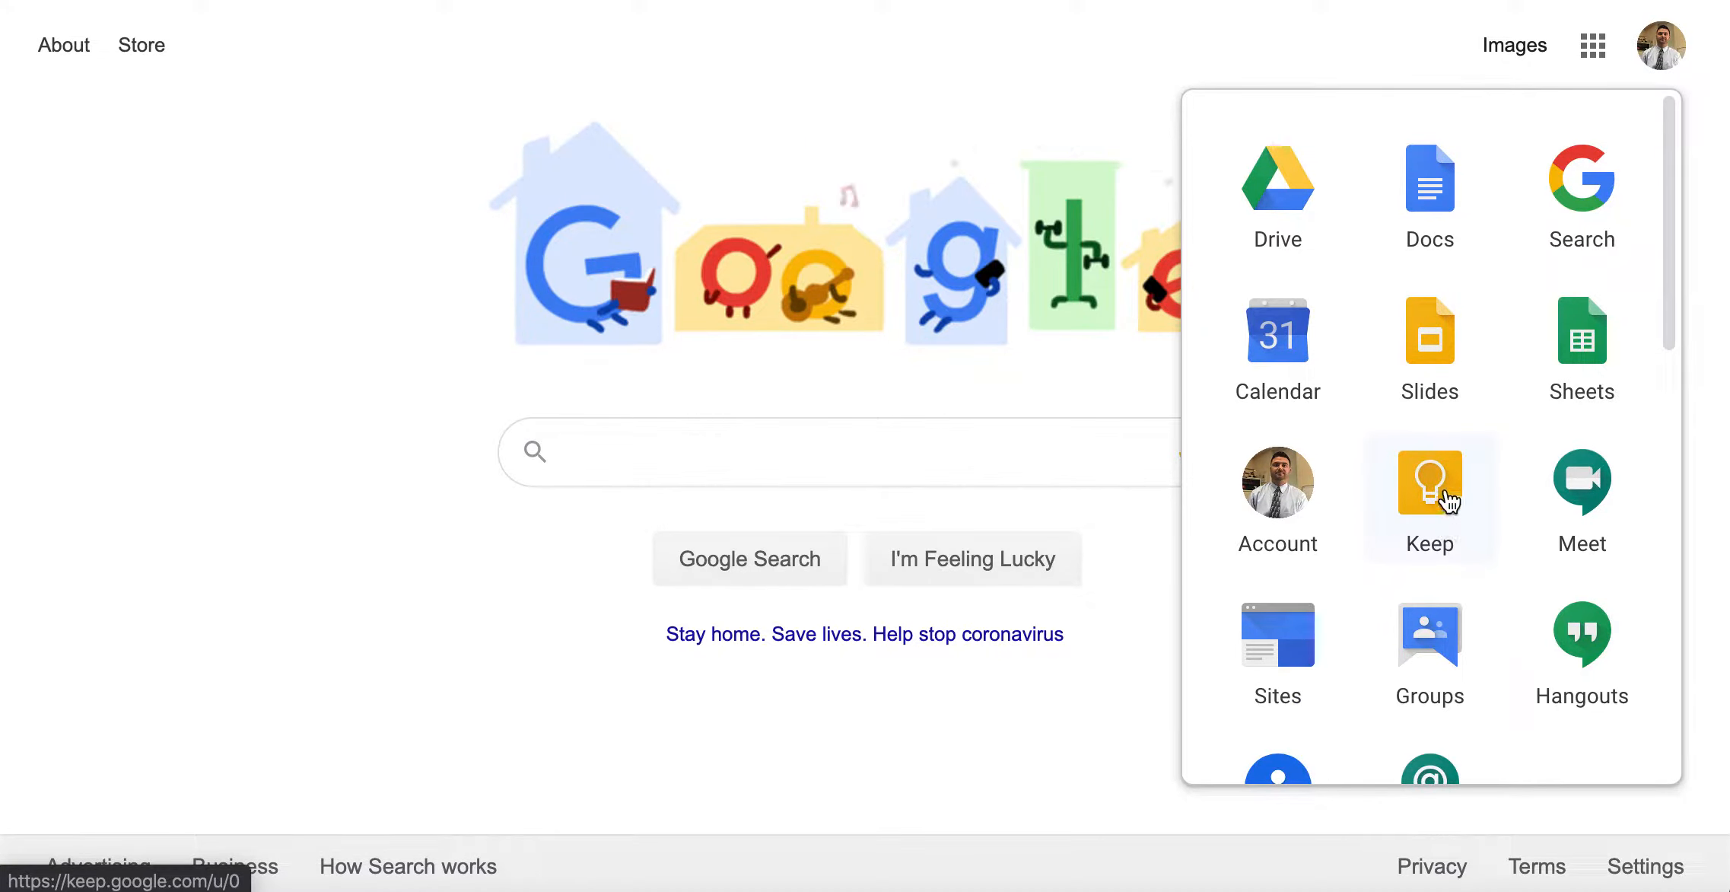
{"action": "left_click", "coordinate": [1429, 485]}
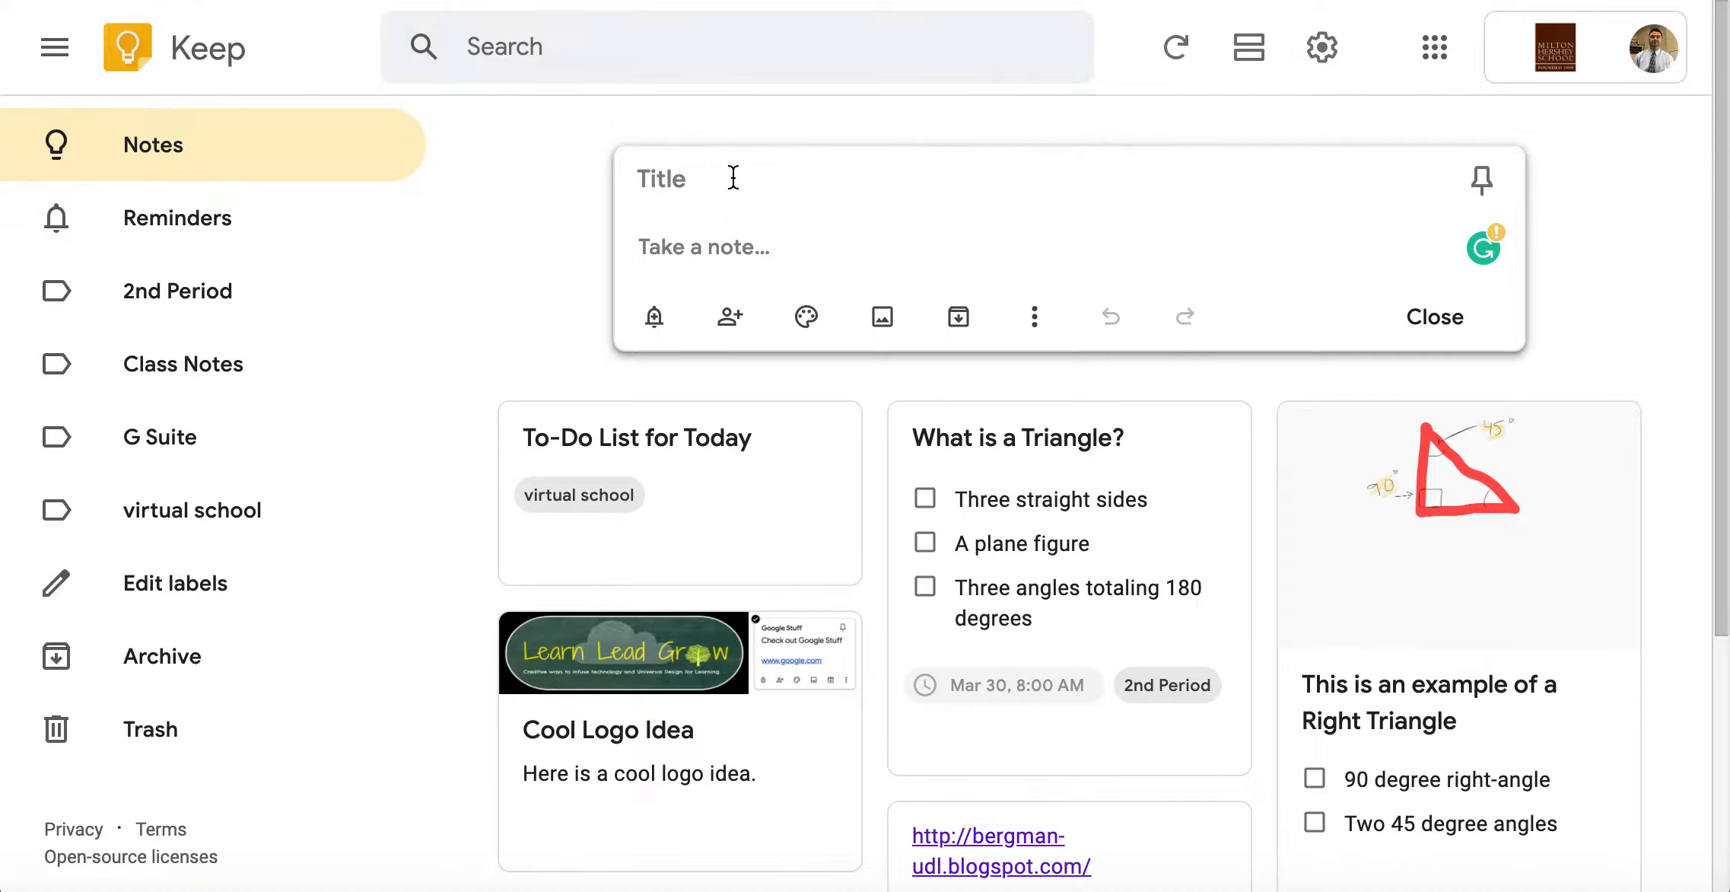
Title a new note 'To Do List' and move into its empty body
{"action": "type", "text": "To"}
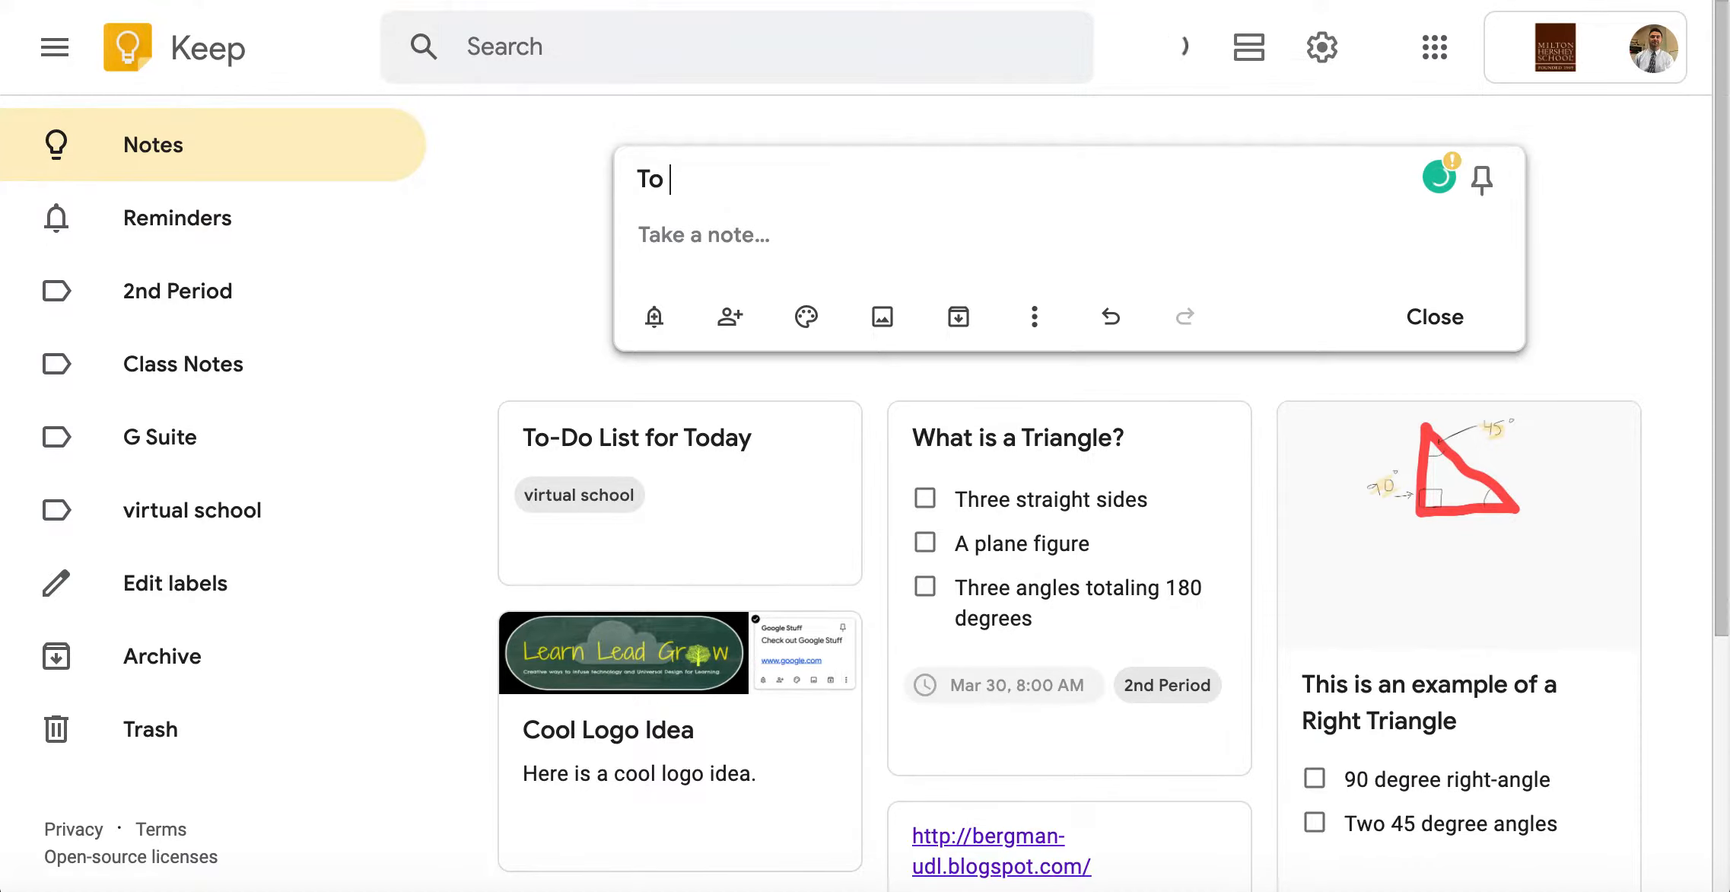
{"action": "type", "text": "Do List"}
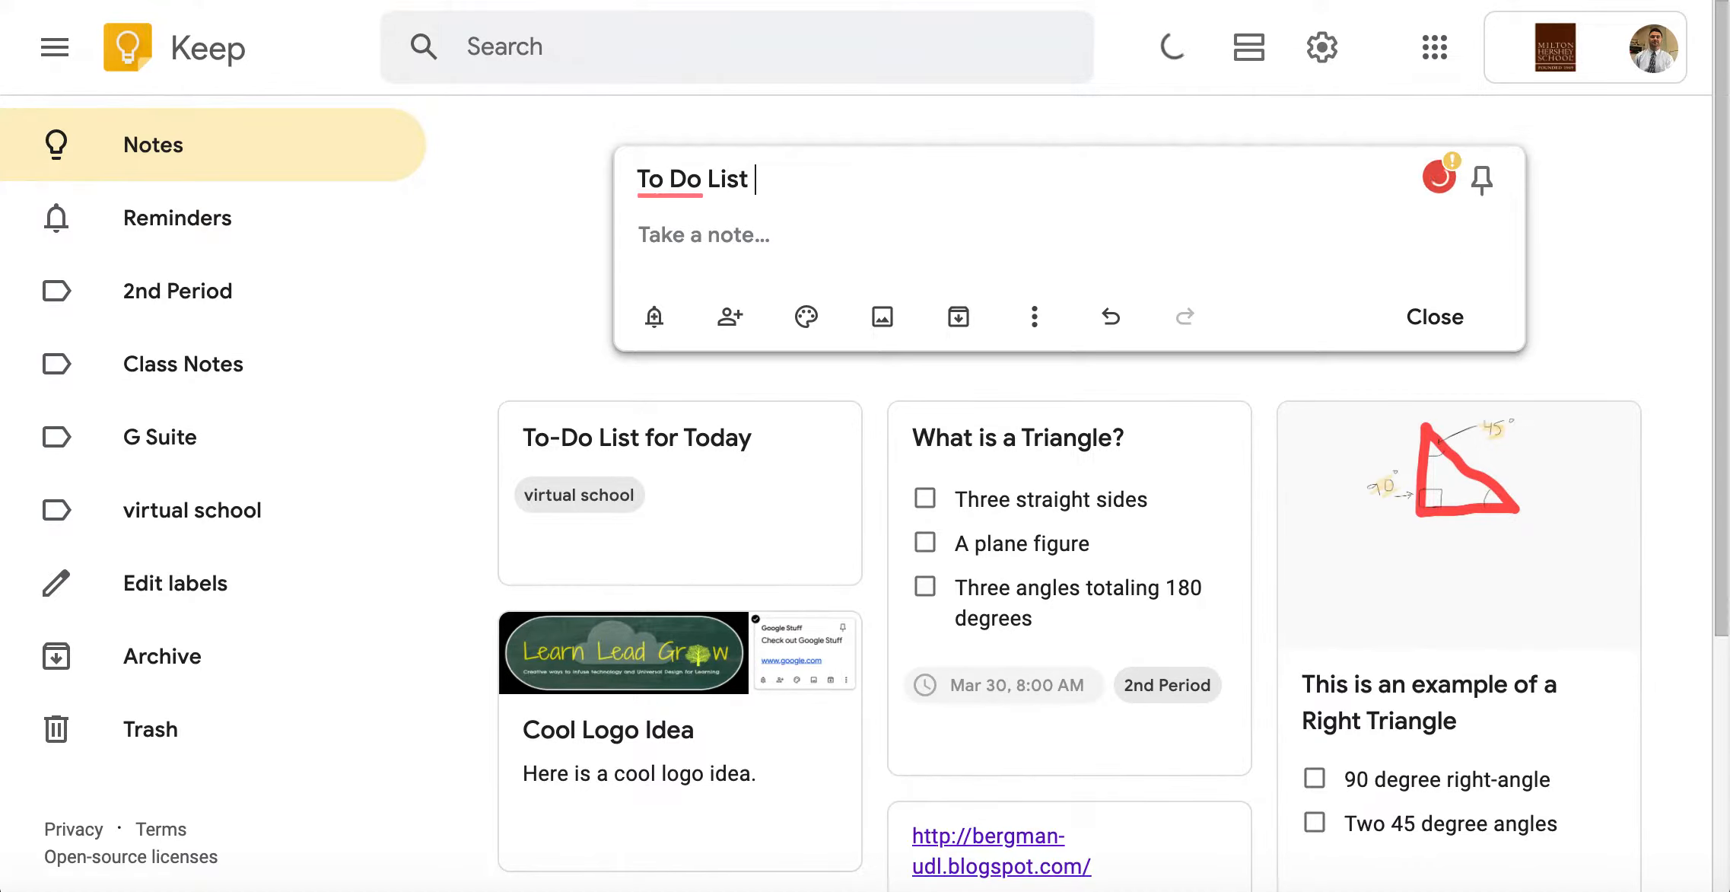
{"action": "left_click", "coordinate": [1433, 316]}
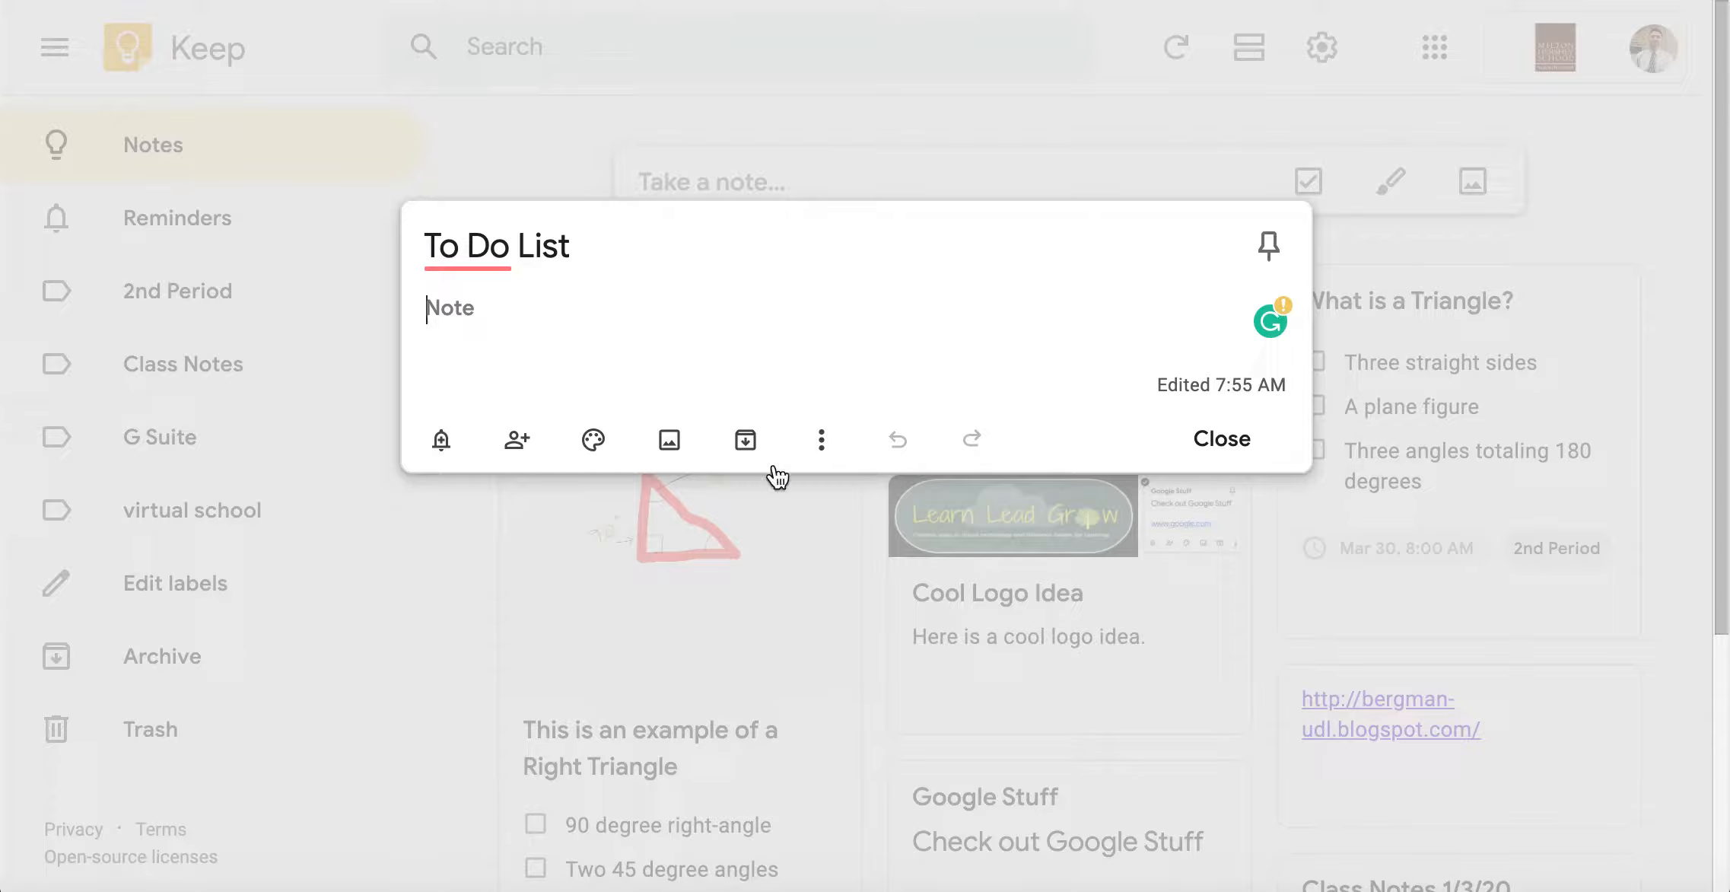
Make the note a checklist of Social Studies, Science, Math, LA, Business, Art, Music and close it
{"action": "left_click", "coordinate": [820, 439]}
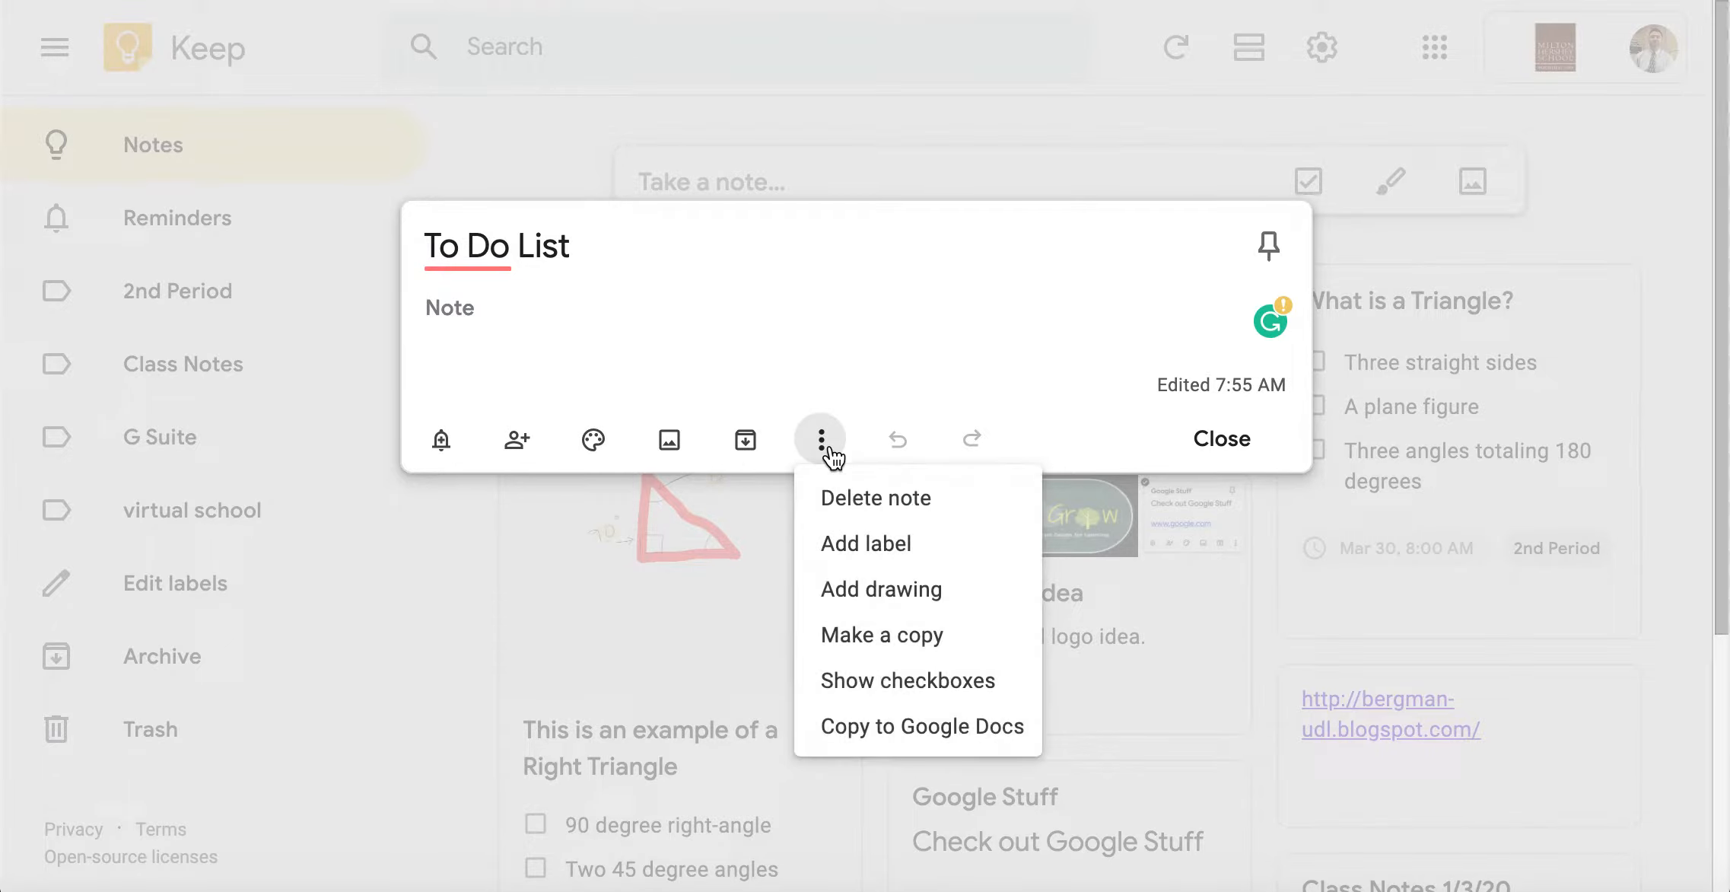
{"action": "mouse_move", "coordinate": [907, 680]}
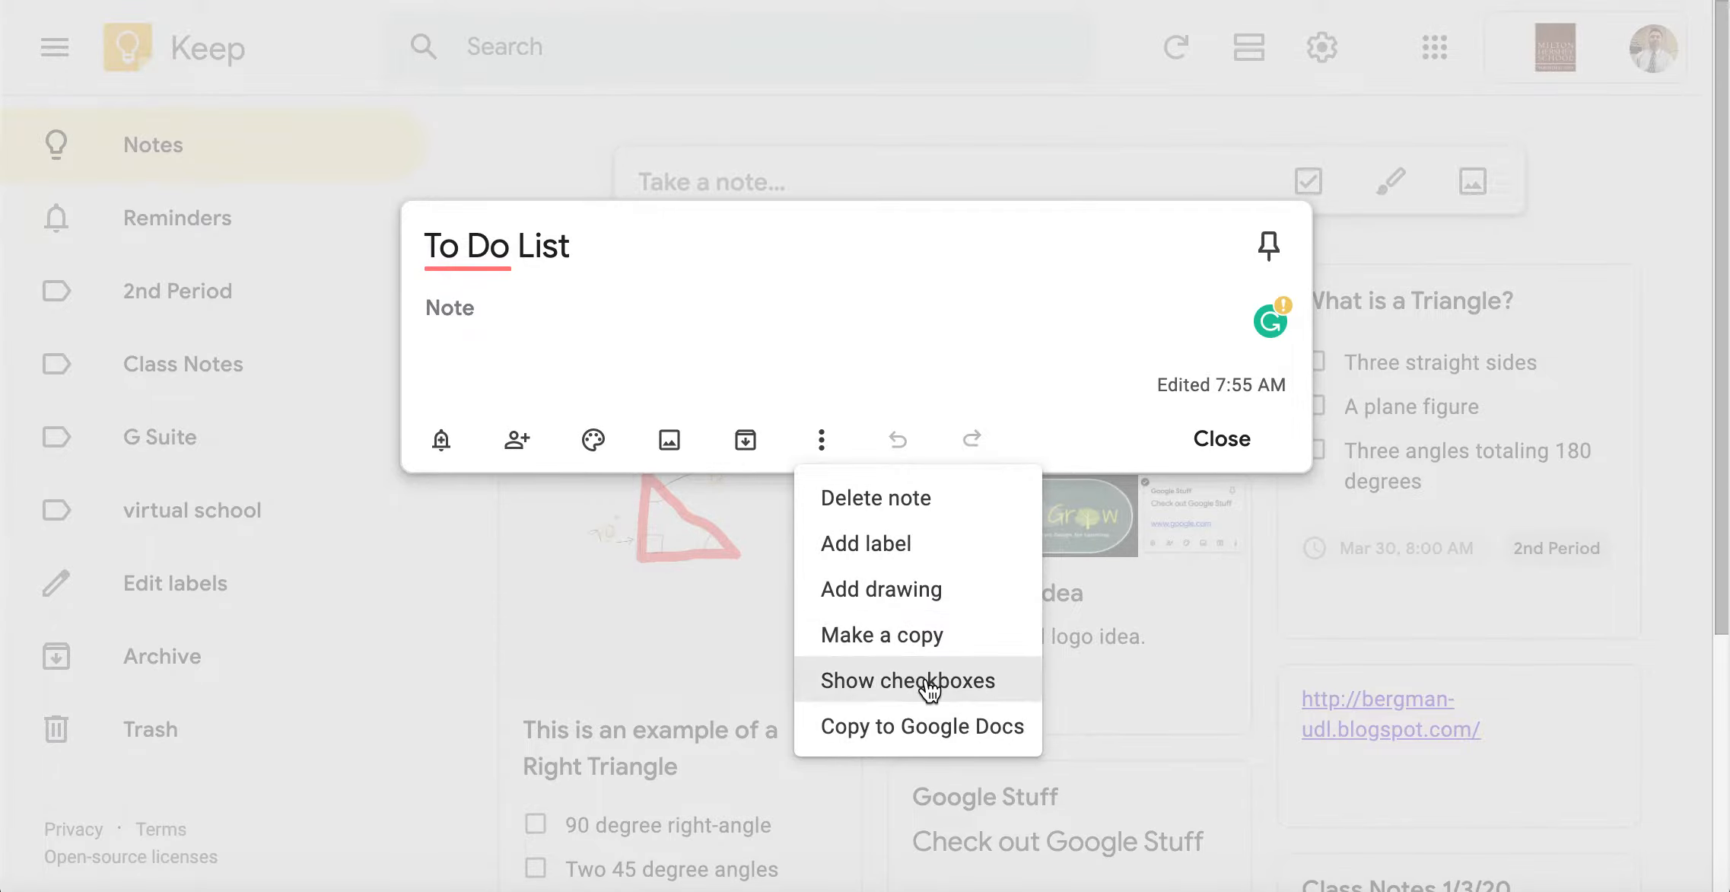
{"action": "left_click", "coordinate": [907, 681]}
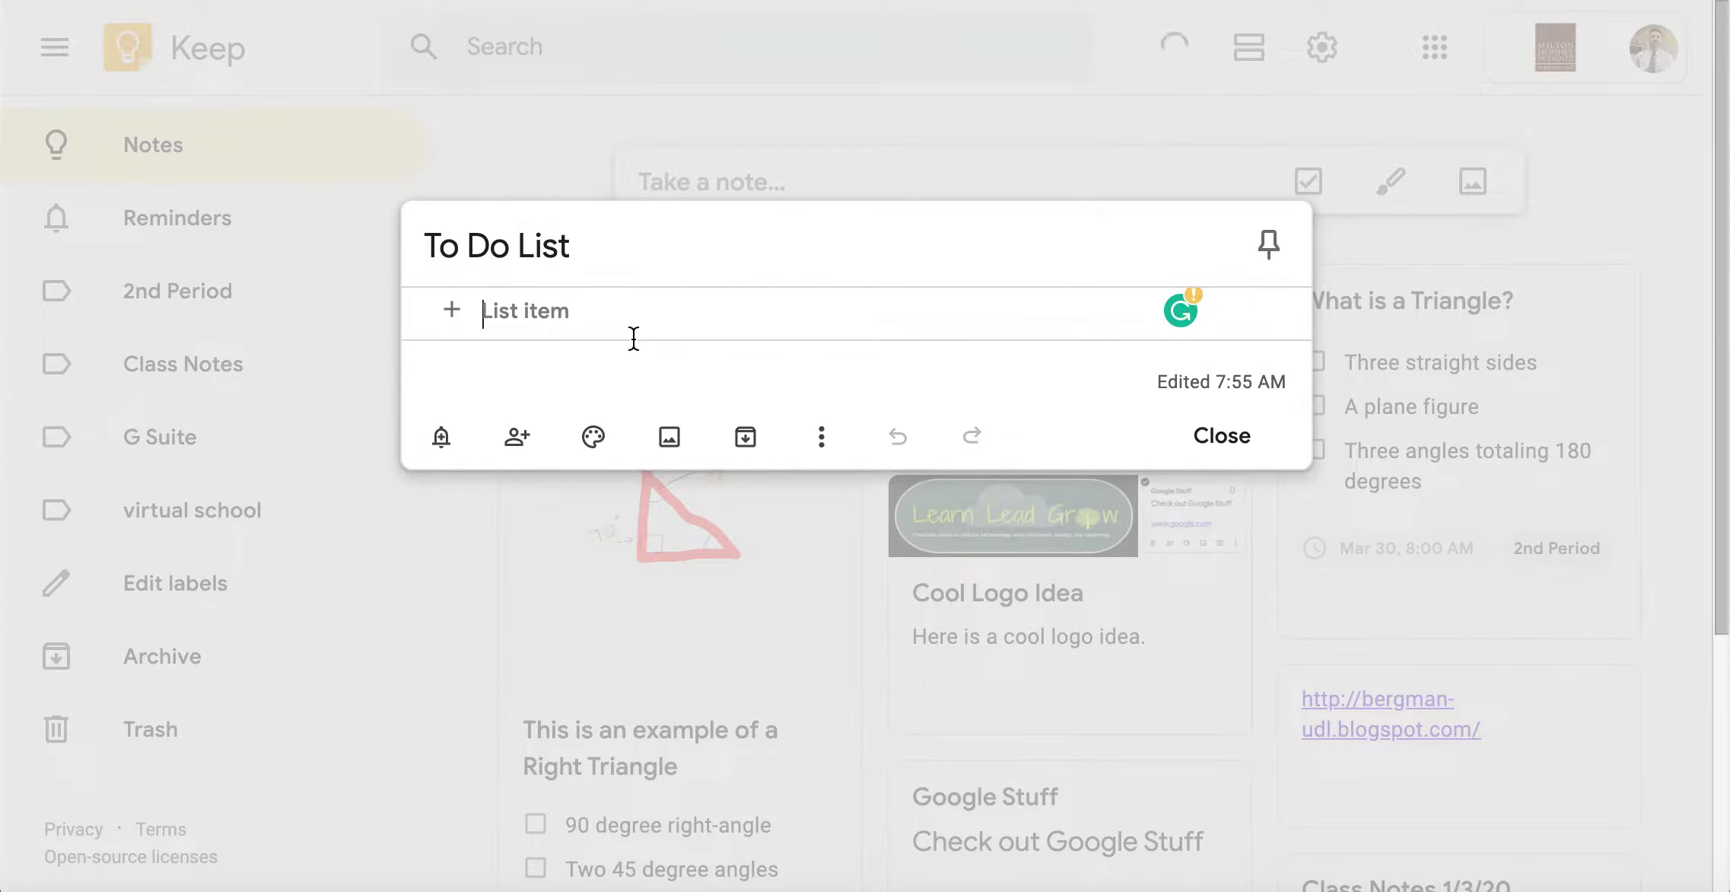
{"action": "type", "text": "S"}
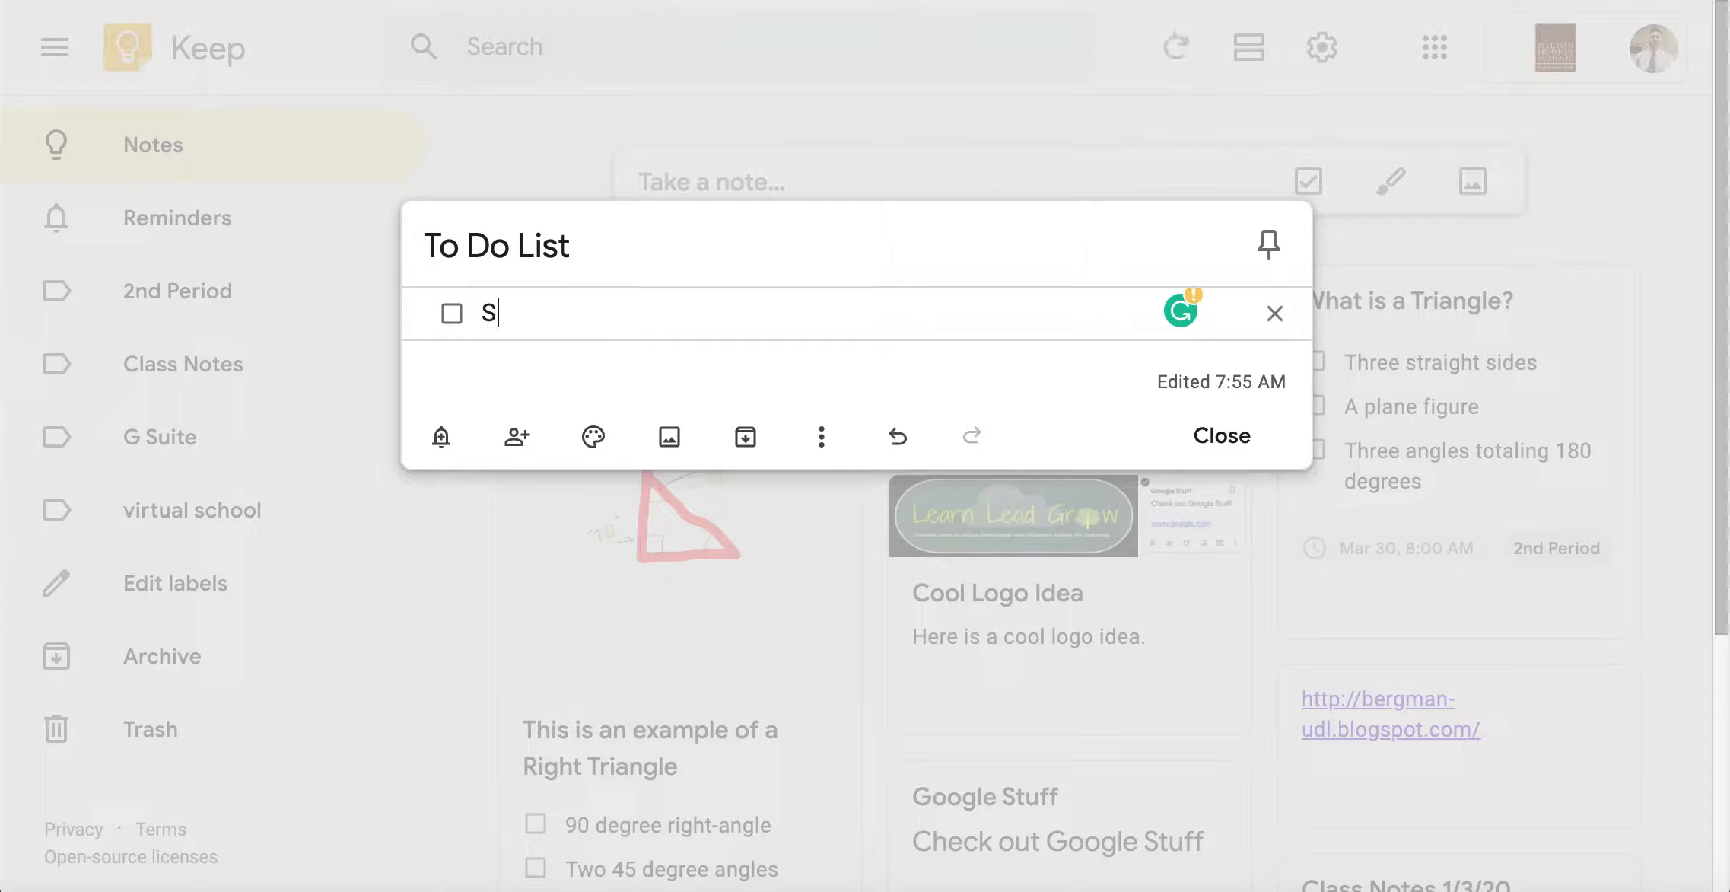
{"action": "type", "text": "ocial Studies"}
{"action": "type", "text": "Business"}
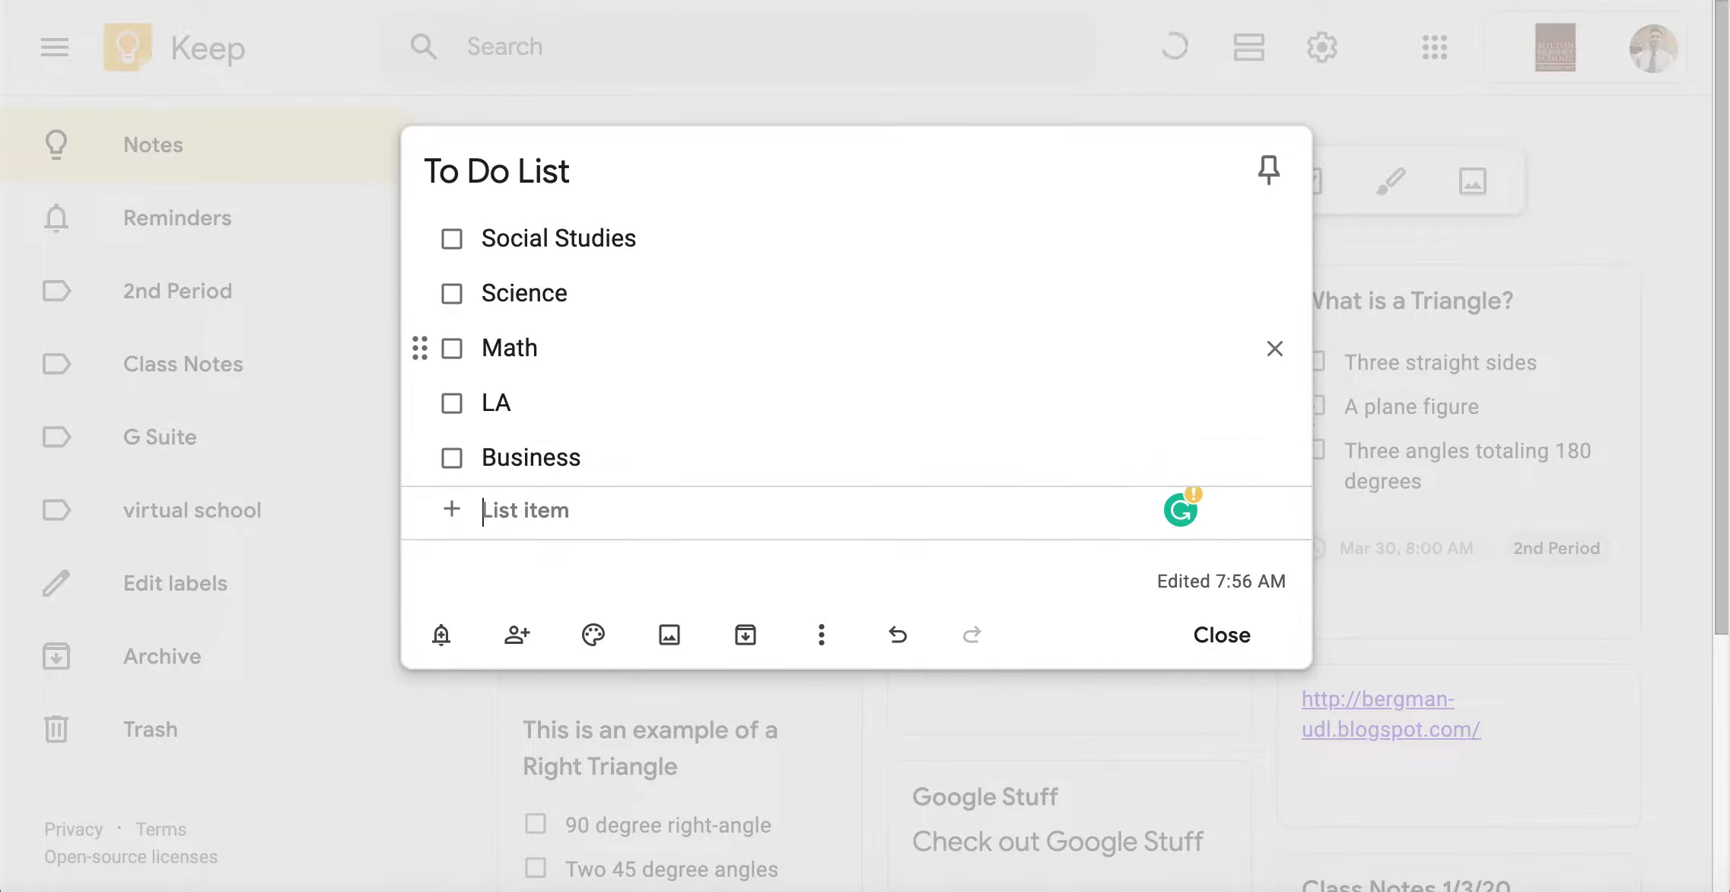
{"action": "type", "text": "Art"}
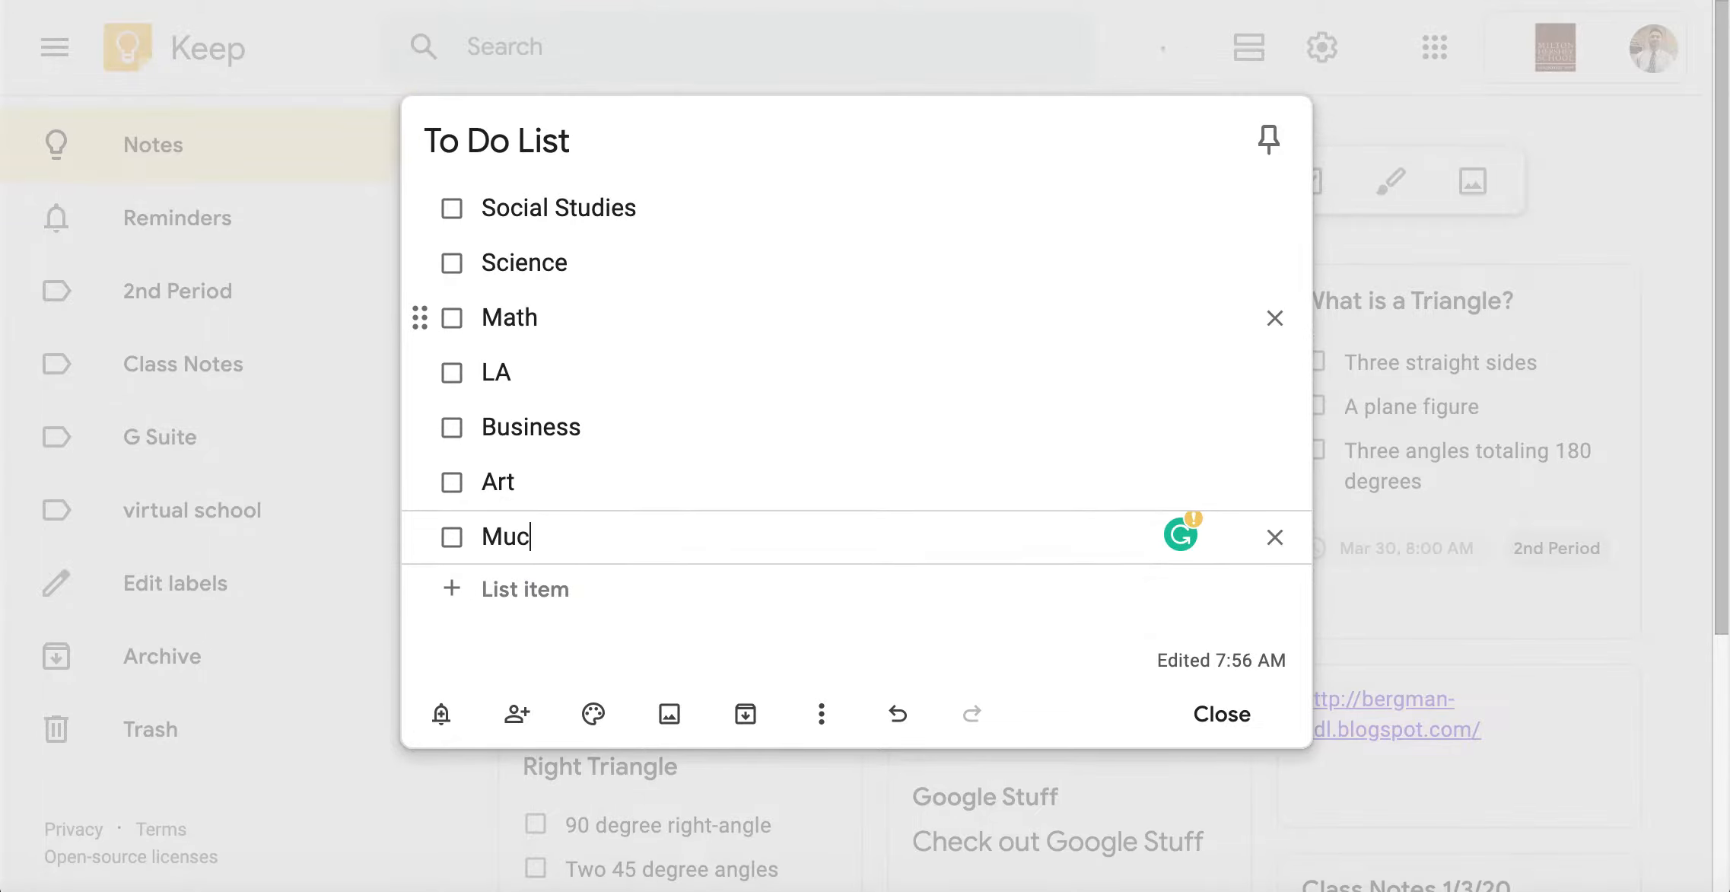
{"action": "type", "text": "sic"}
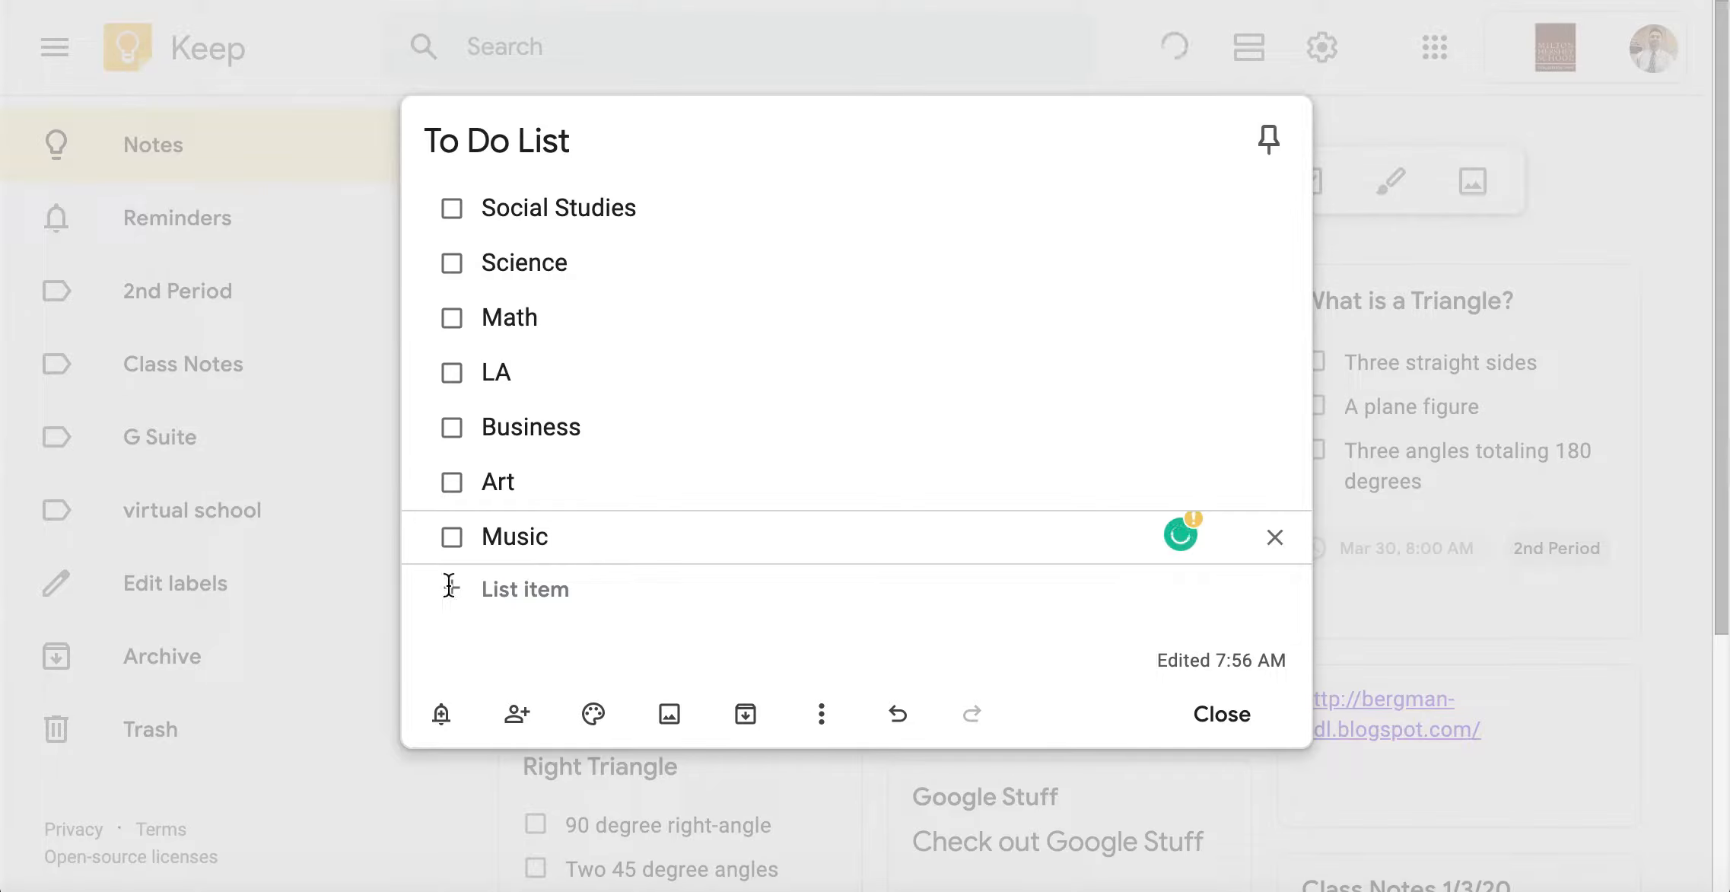
{"action": "mouse_move", "coordinate": [1251, 768]}
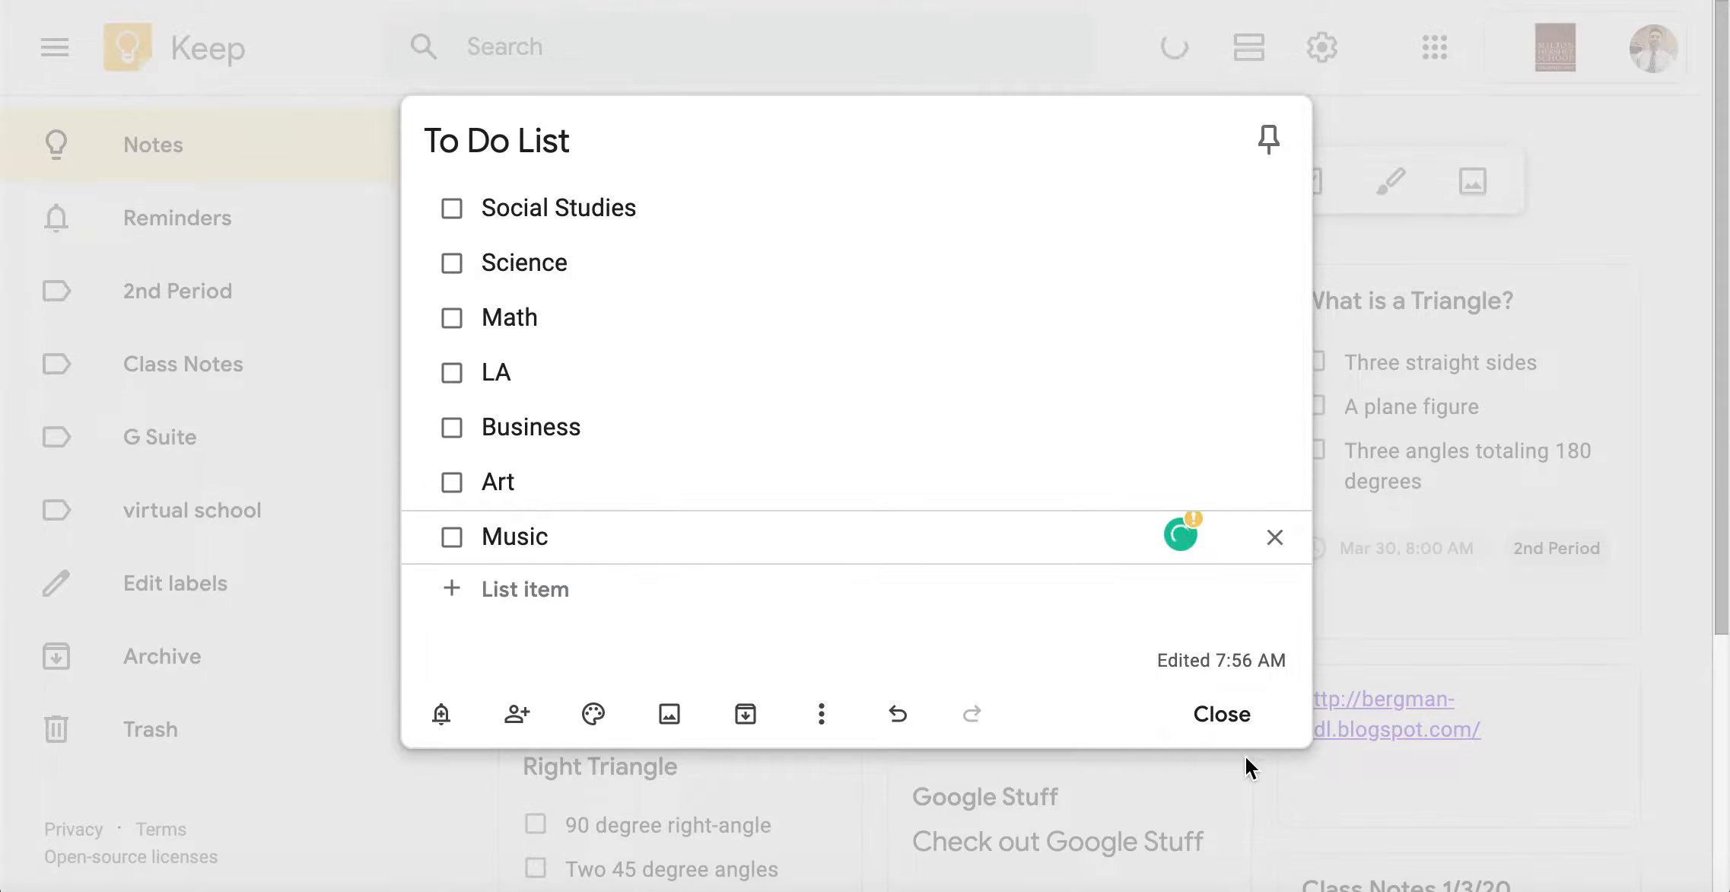
{"action": "left_click", "coordinate": [1183, 534]}
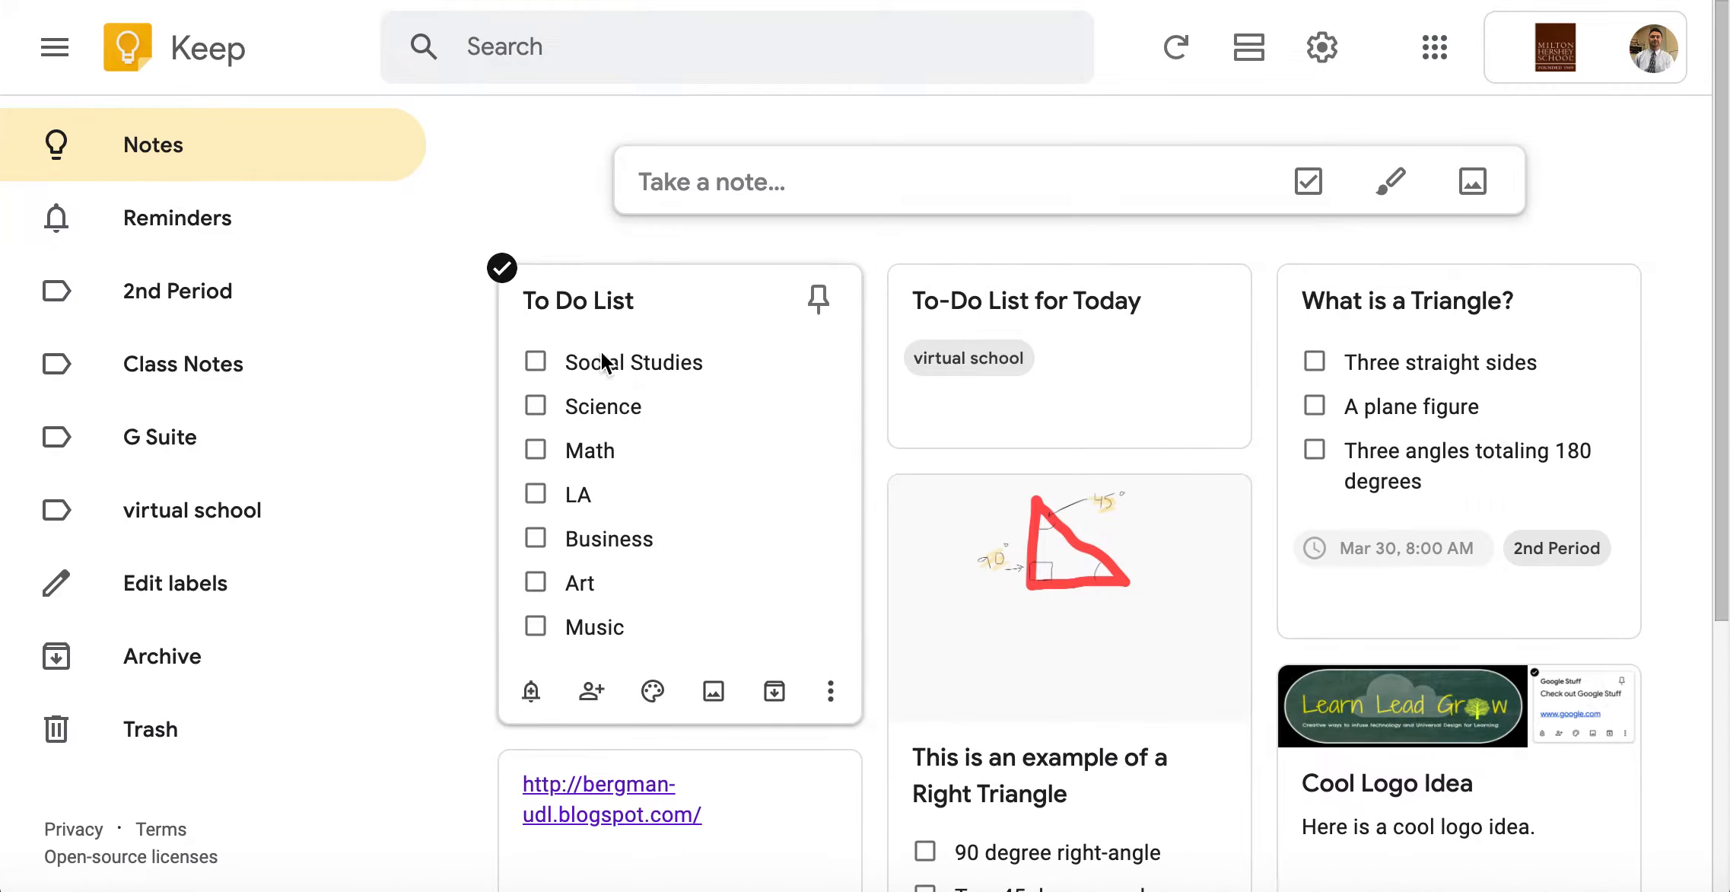
Pin the To Do List note so it sits in its own section at the top
{"action": "left_click", "coordinate": [817, 299]}
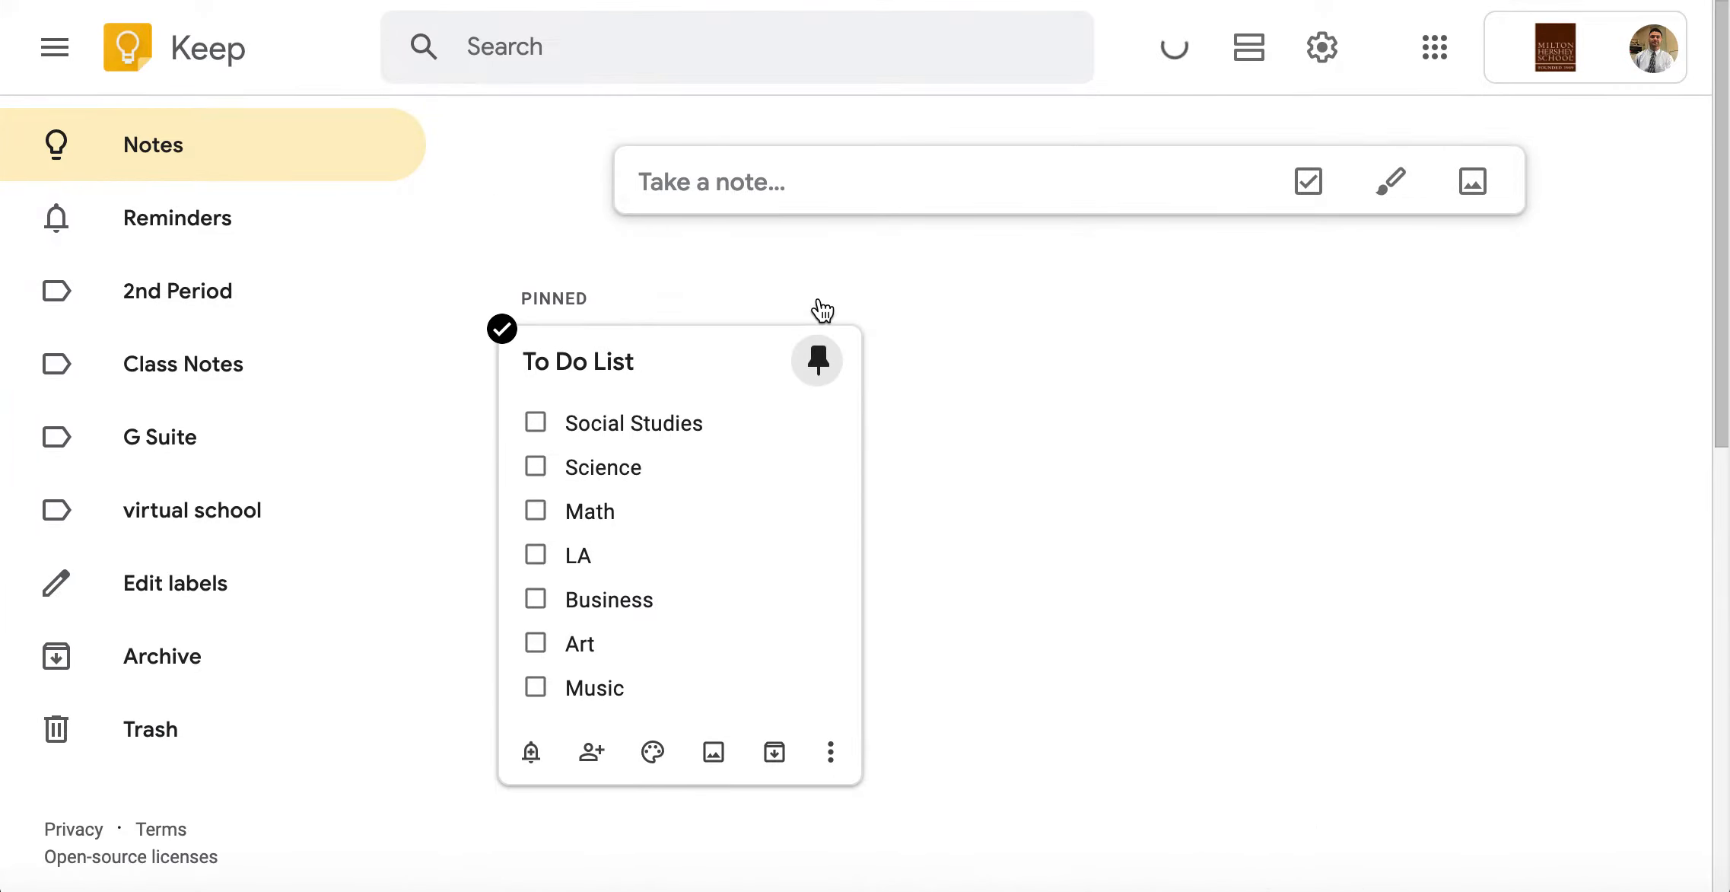
{"action": "scroll", "scroll_direction": "down", "scroll_amount": 3}
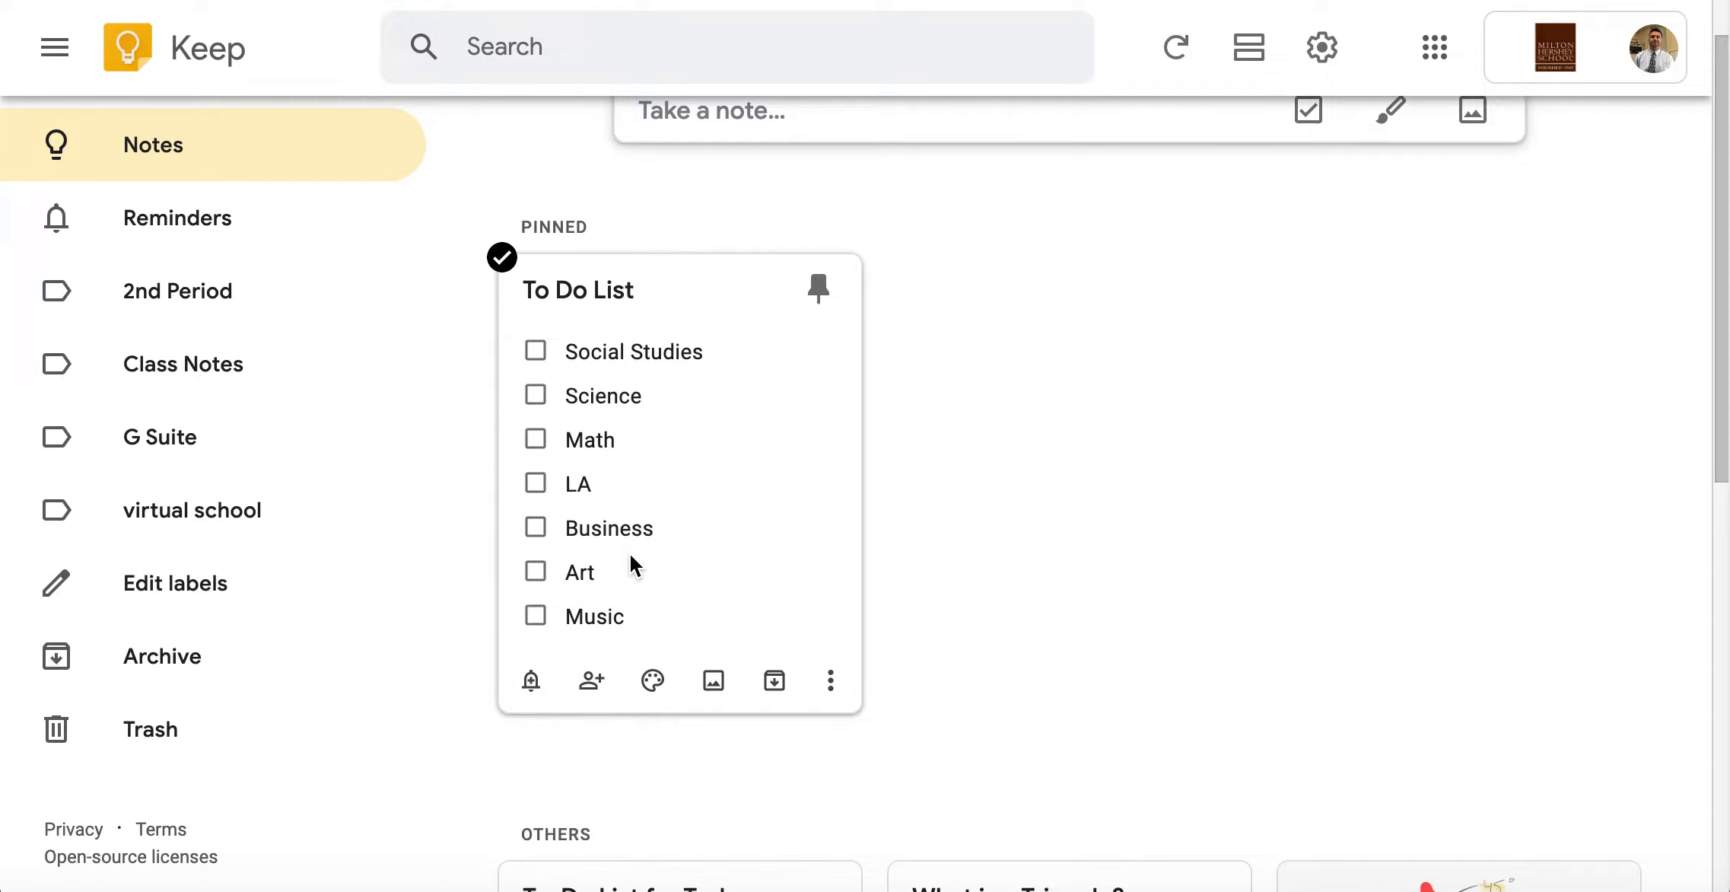
{"action": "mouse_move", "coordinate": [773, 681]}
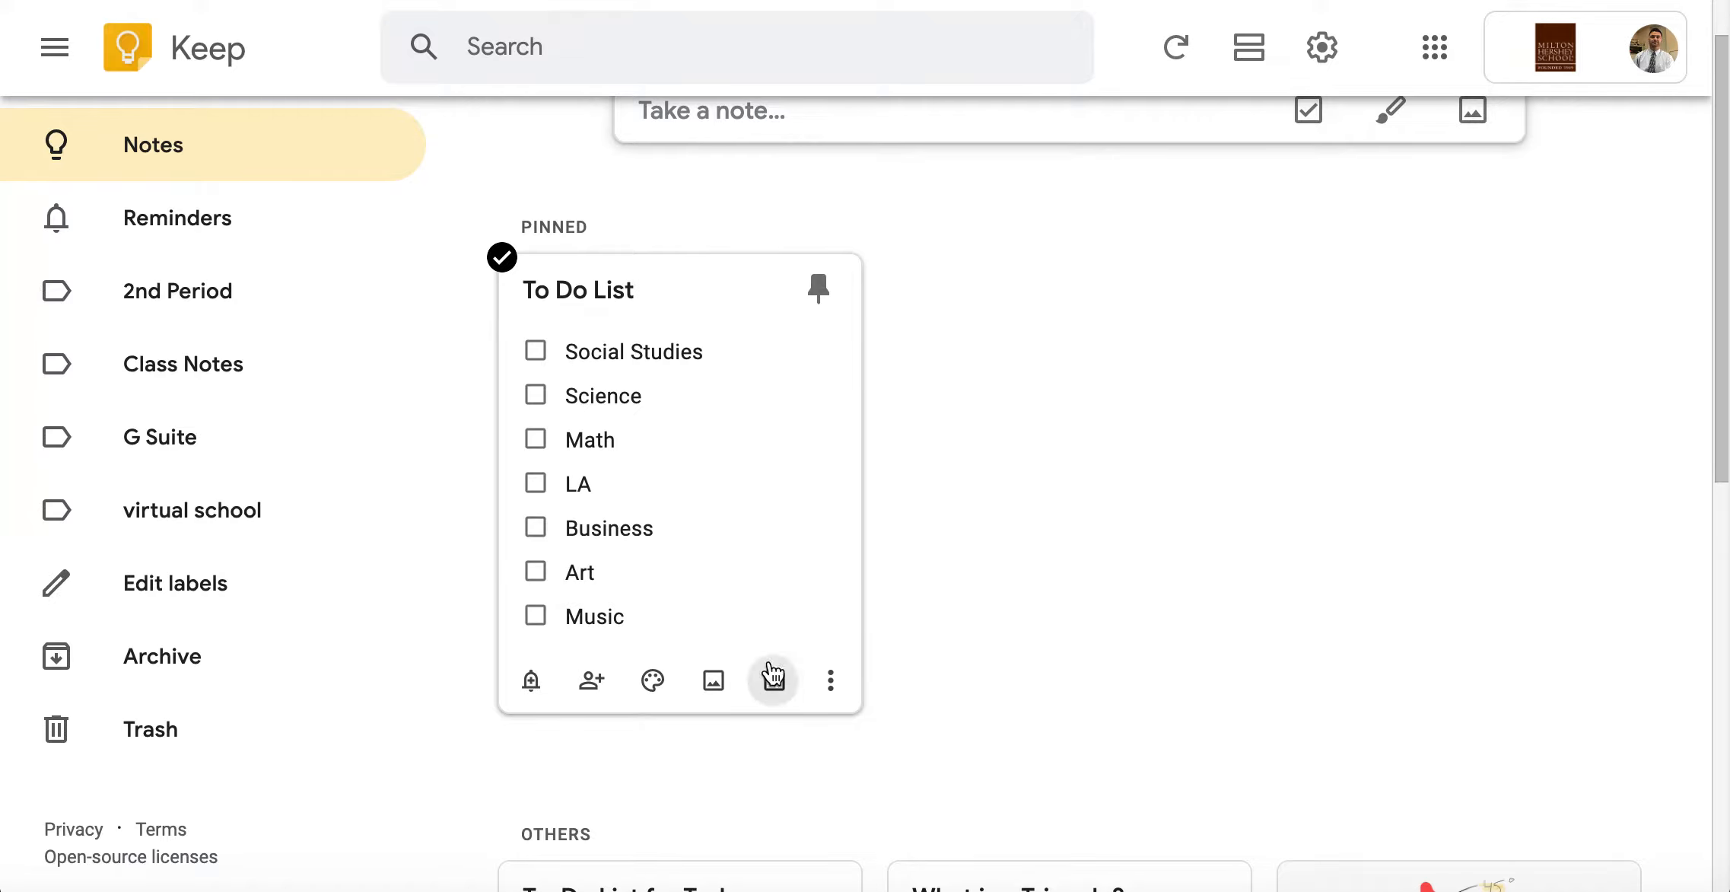
Make a copy of the pinned To Do List checklist via its More menu
{"action": "left_click", "coordinate": [830, 680]}
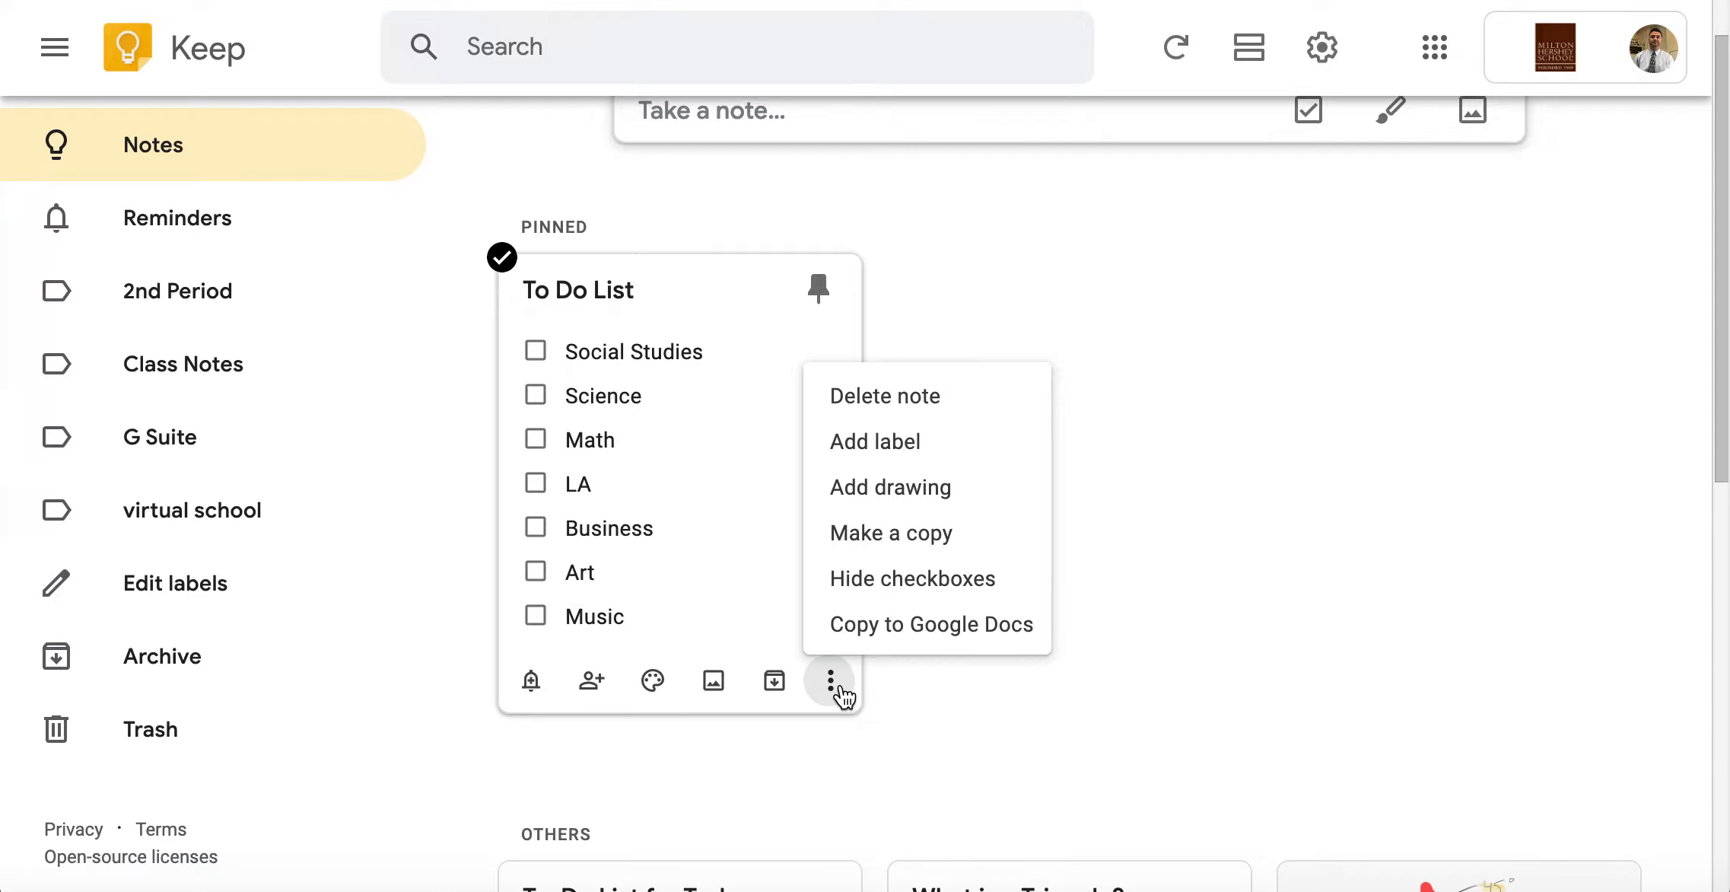
{"action": "left_click", "coordinate": [891, 533]}
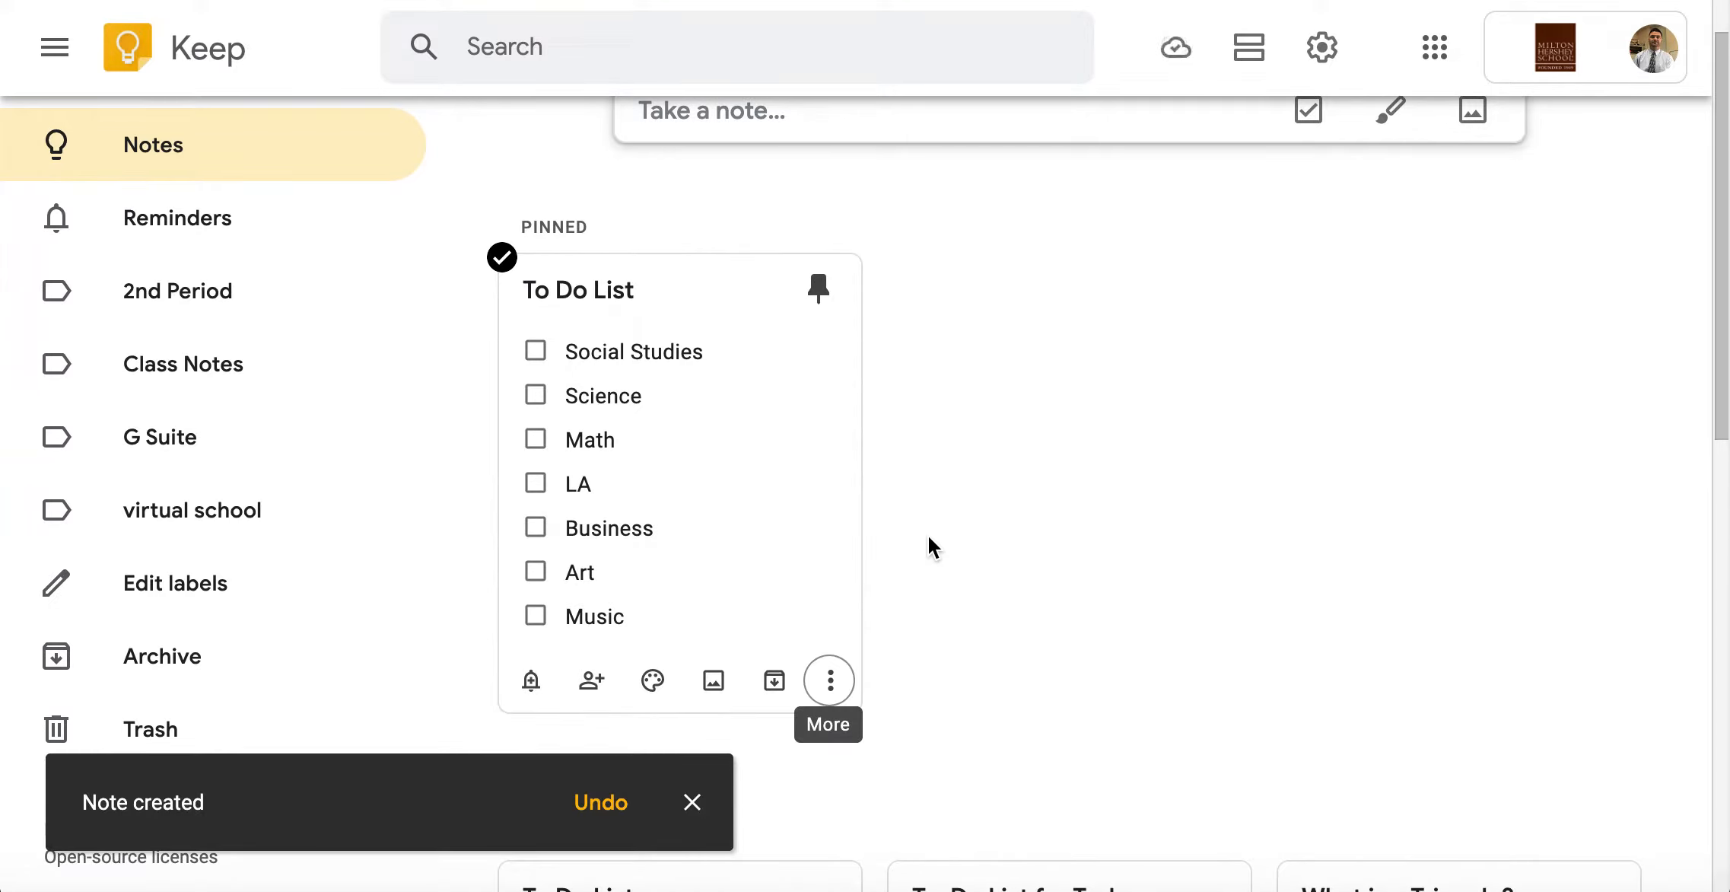
{"action": "scroll", "scroll_direction": "down", "scroll_amount": 3}
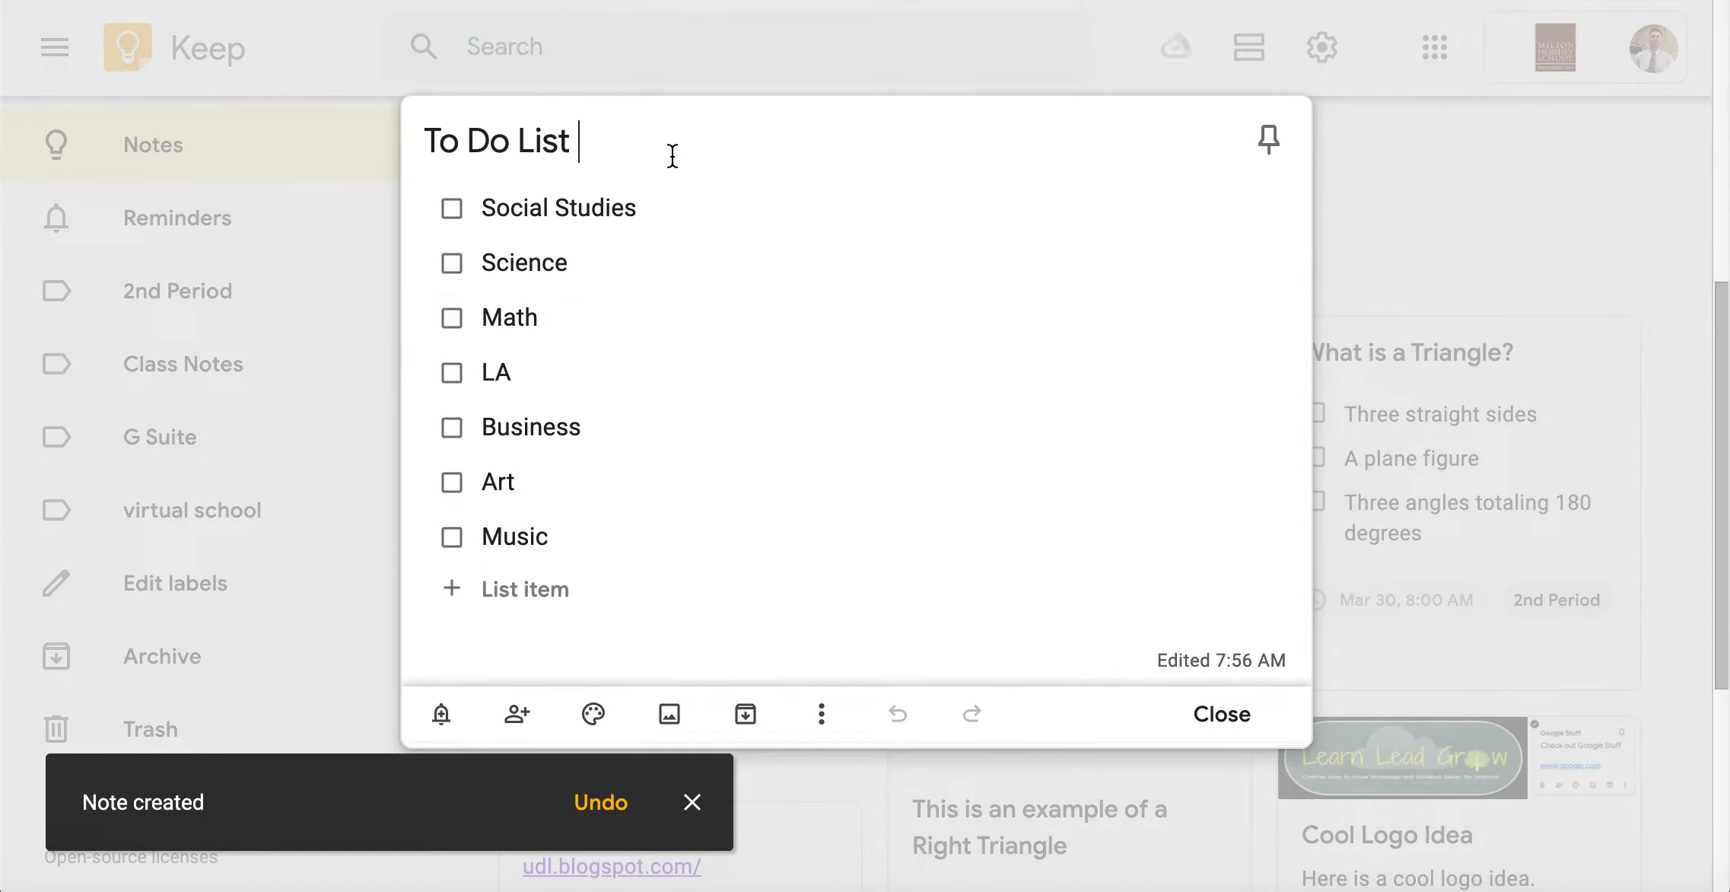
Extend the copy's title to 'To Do List - Friday 4/3/20'
{"action": "type", "text": "- Friday"}
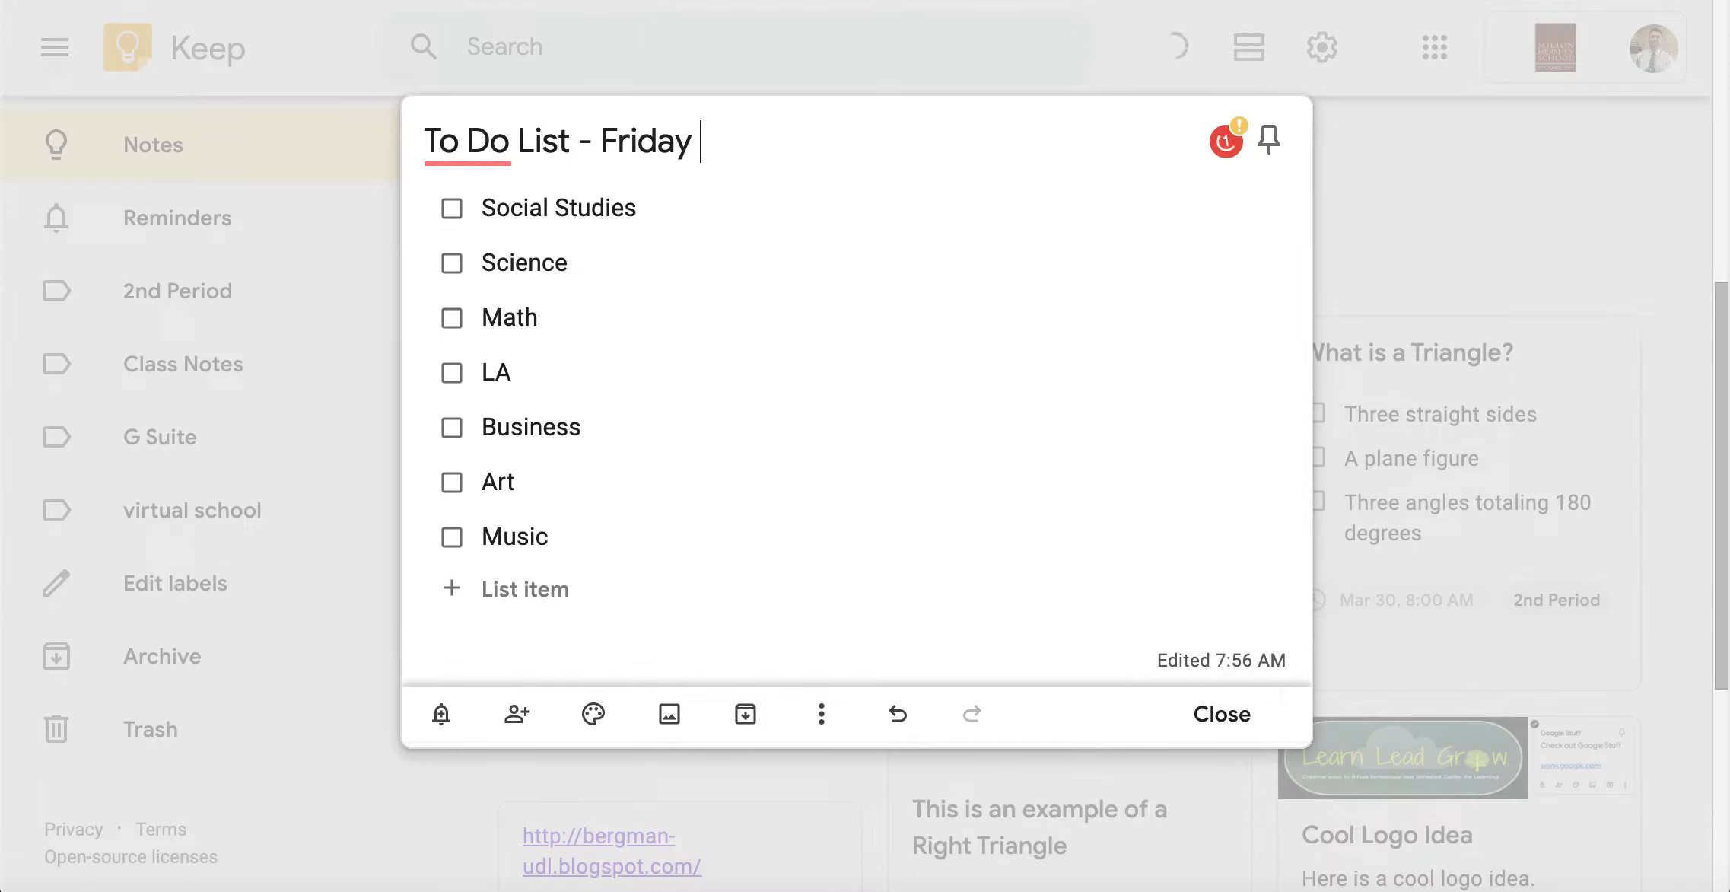
{"action": "type", "text": "4/3/20"}
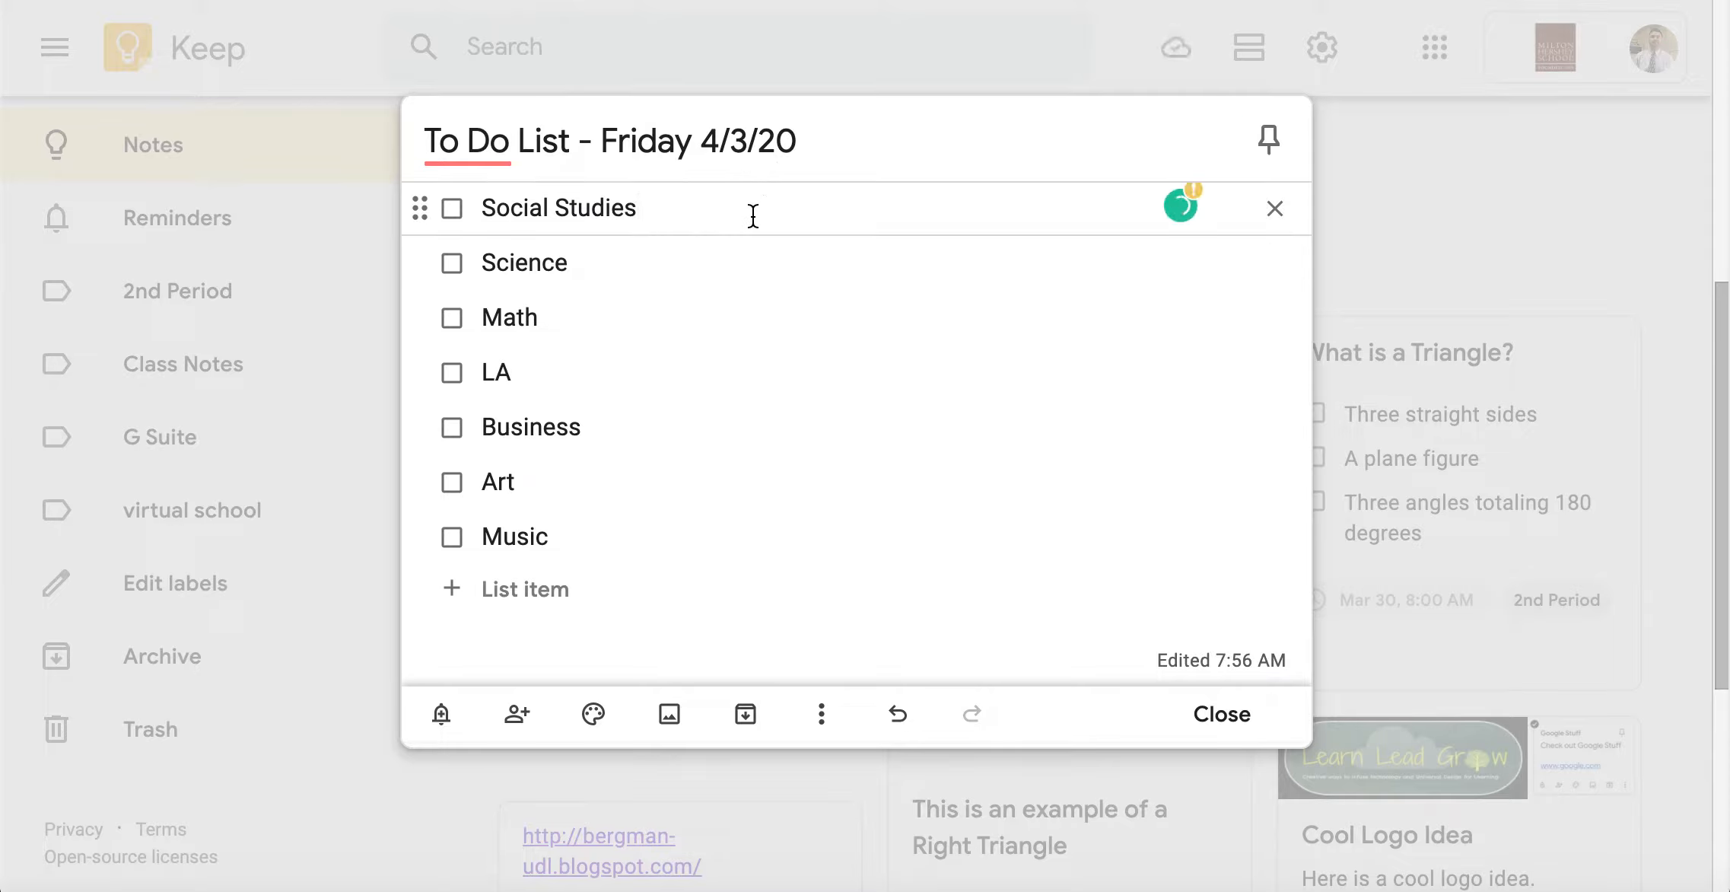
{"action": "type", "text": "-"}
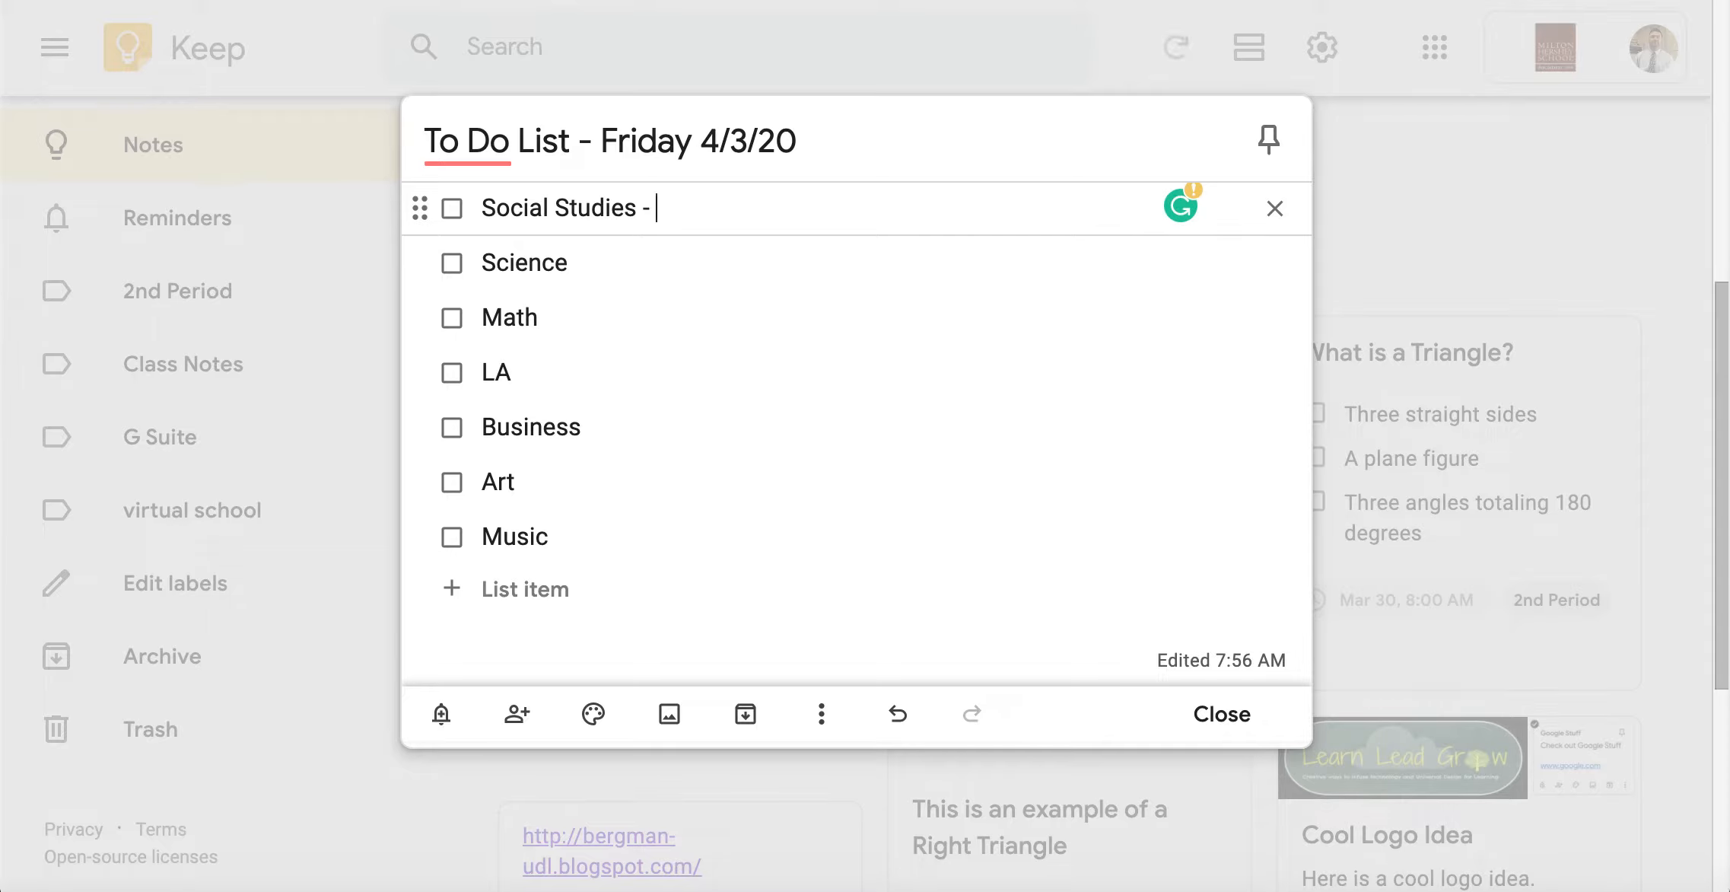
Add Flip, Moodle and Google Classroom problems assignments to Social Studies, Science, Math and close the note
{"action": "type", "text": "Flipgrid"}
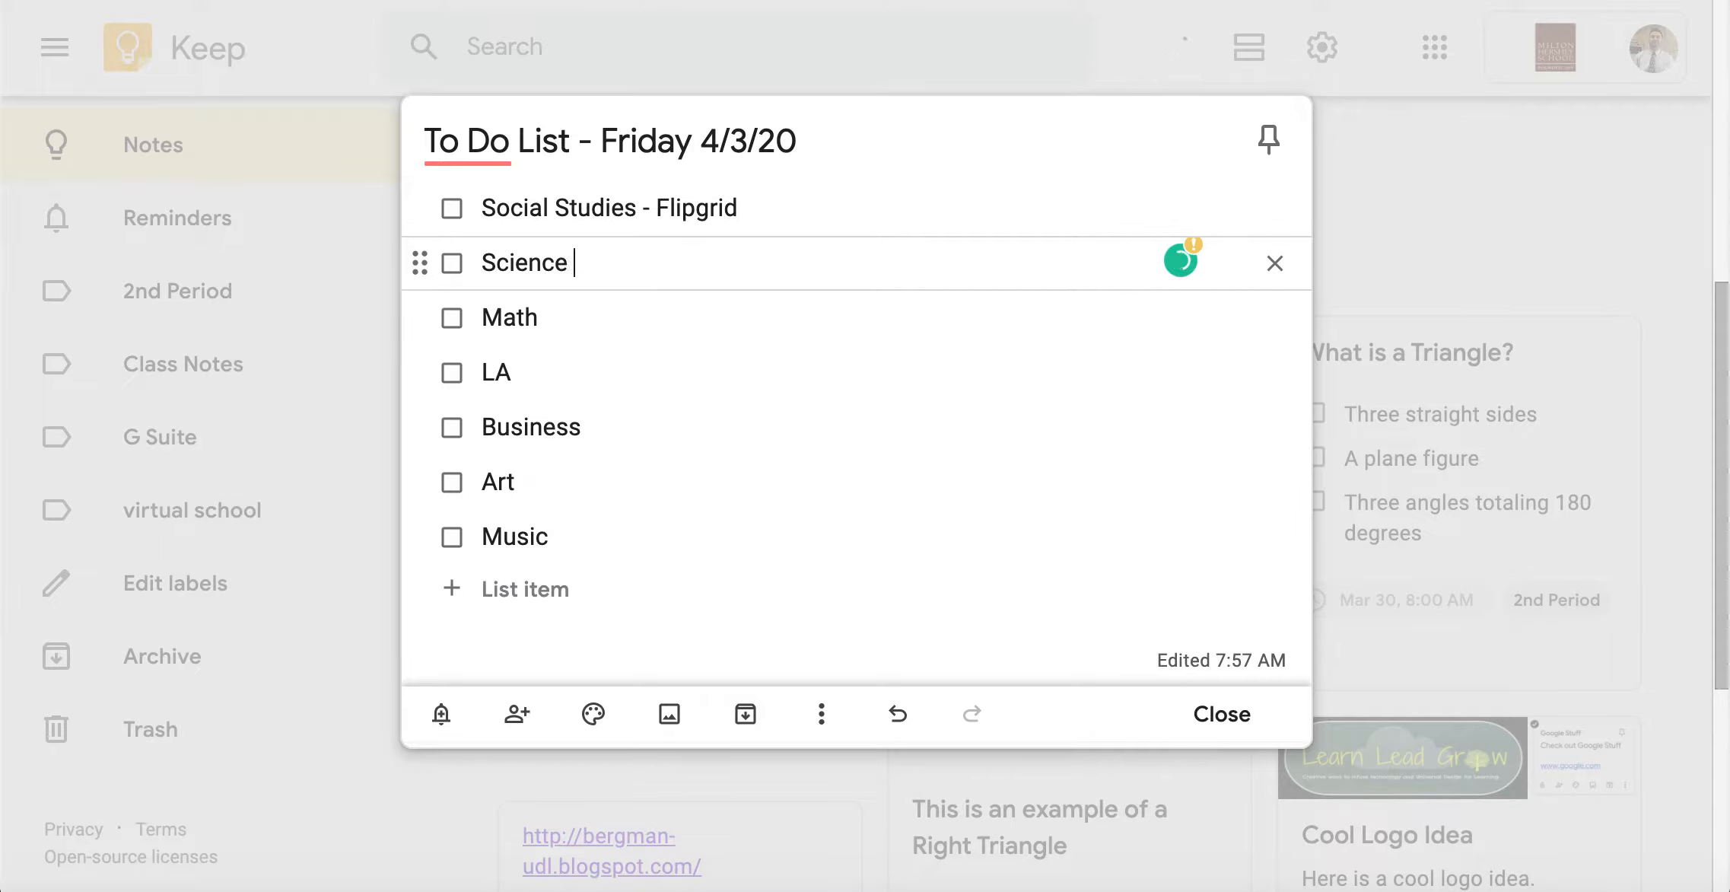
{"action": "type", "text": "- Moodle"}
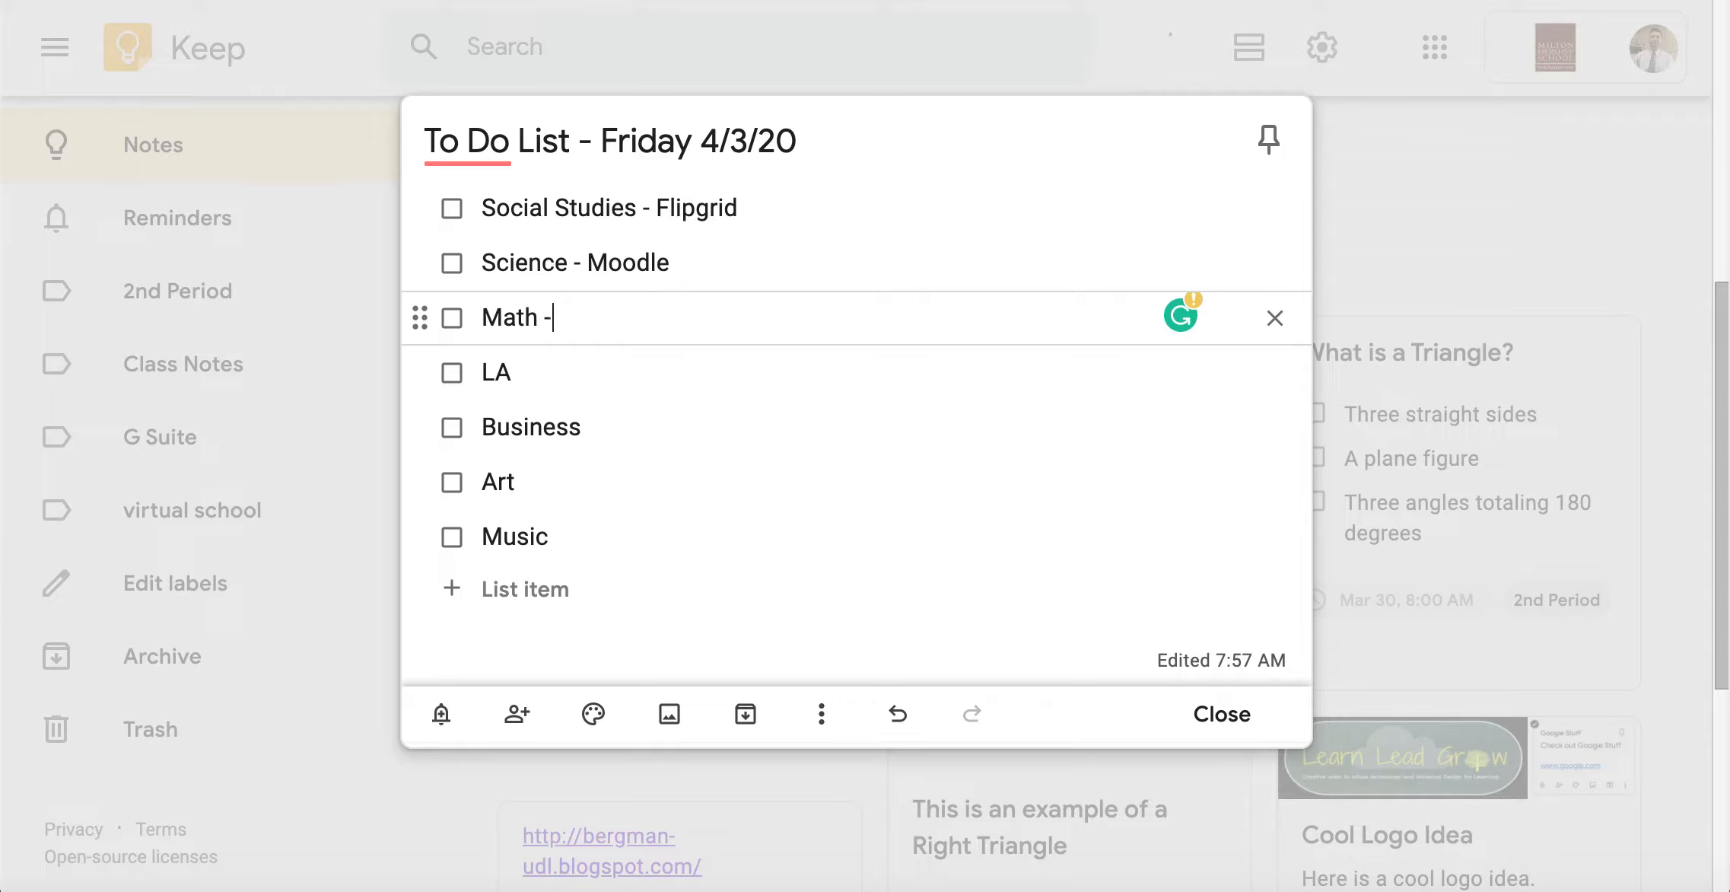
{"action": "type", "text": "Google Class"}
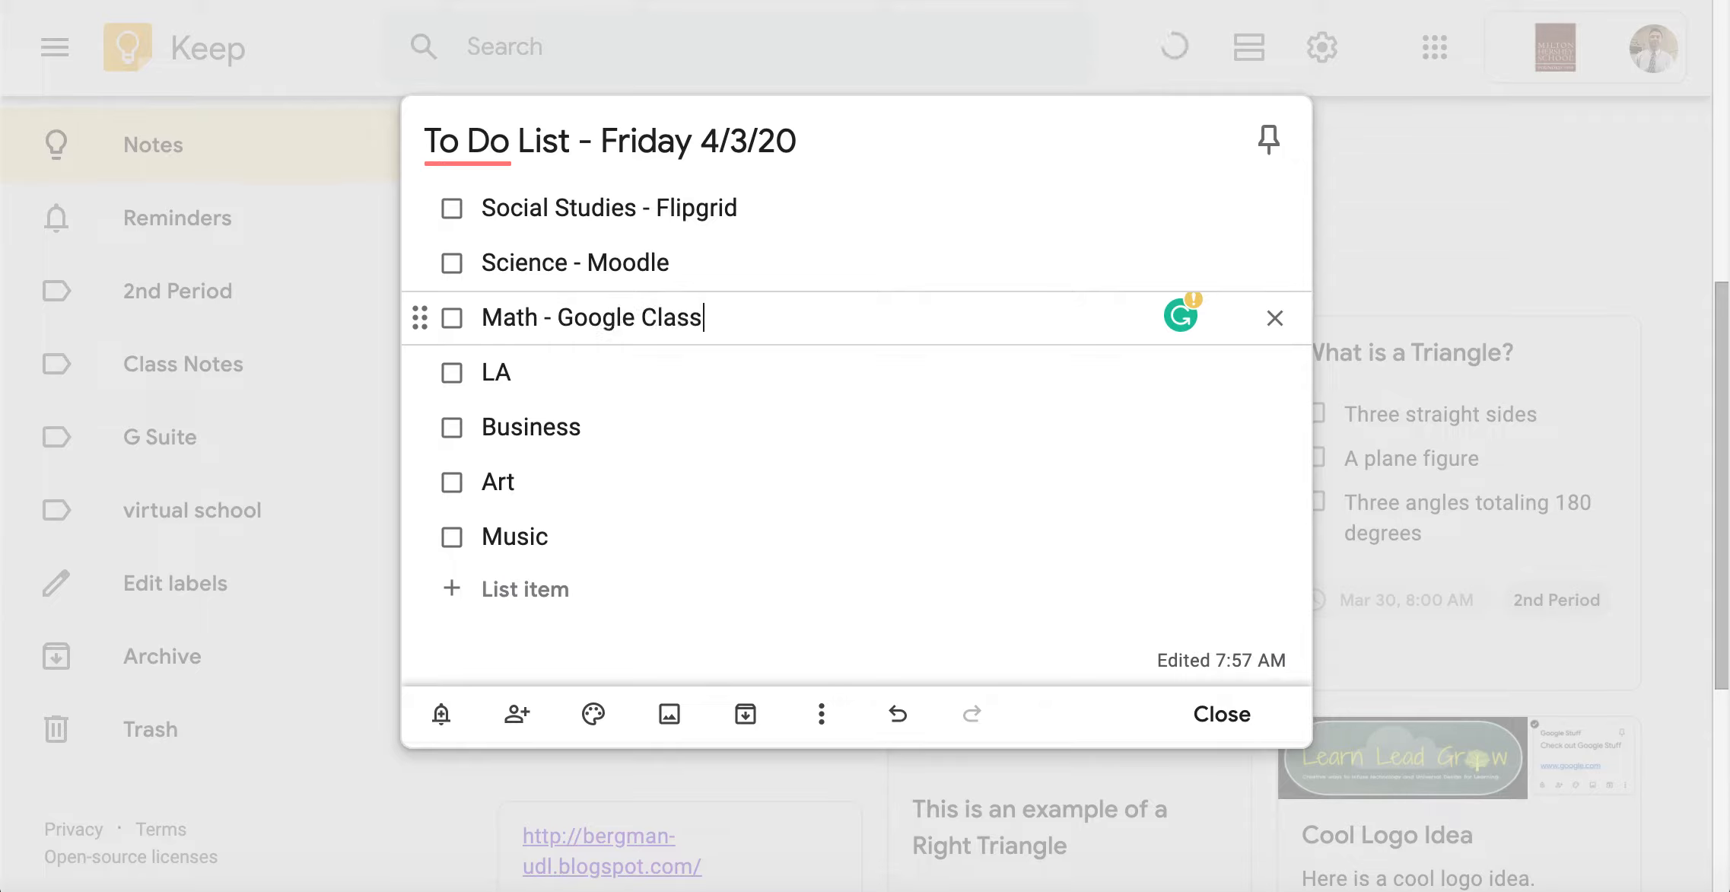
{"action": "type", "text": "room and complete"}
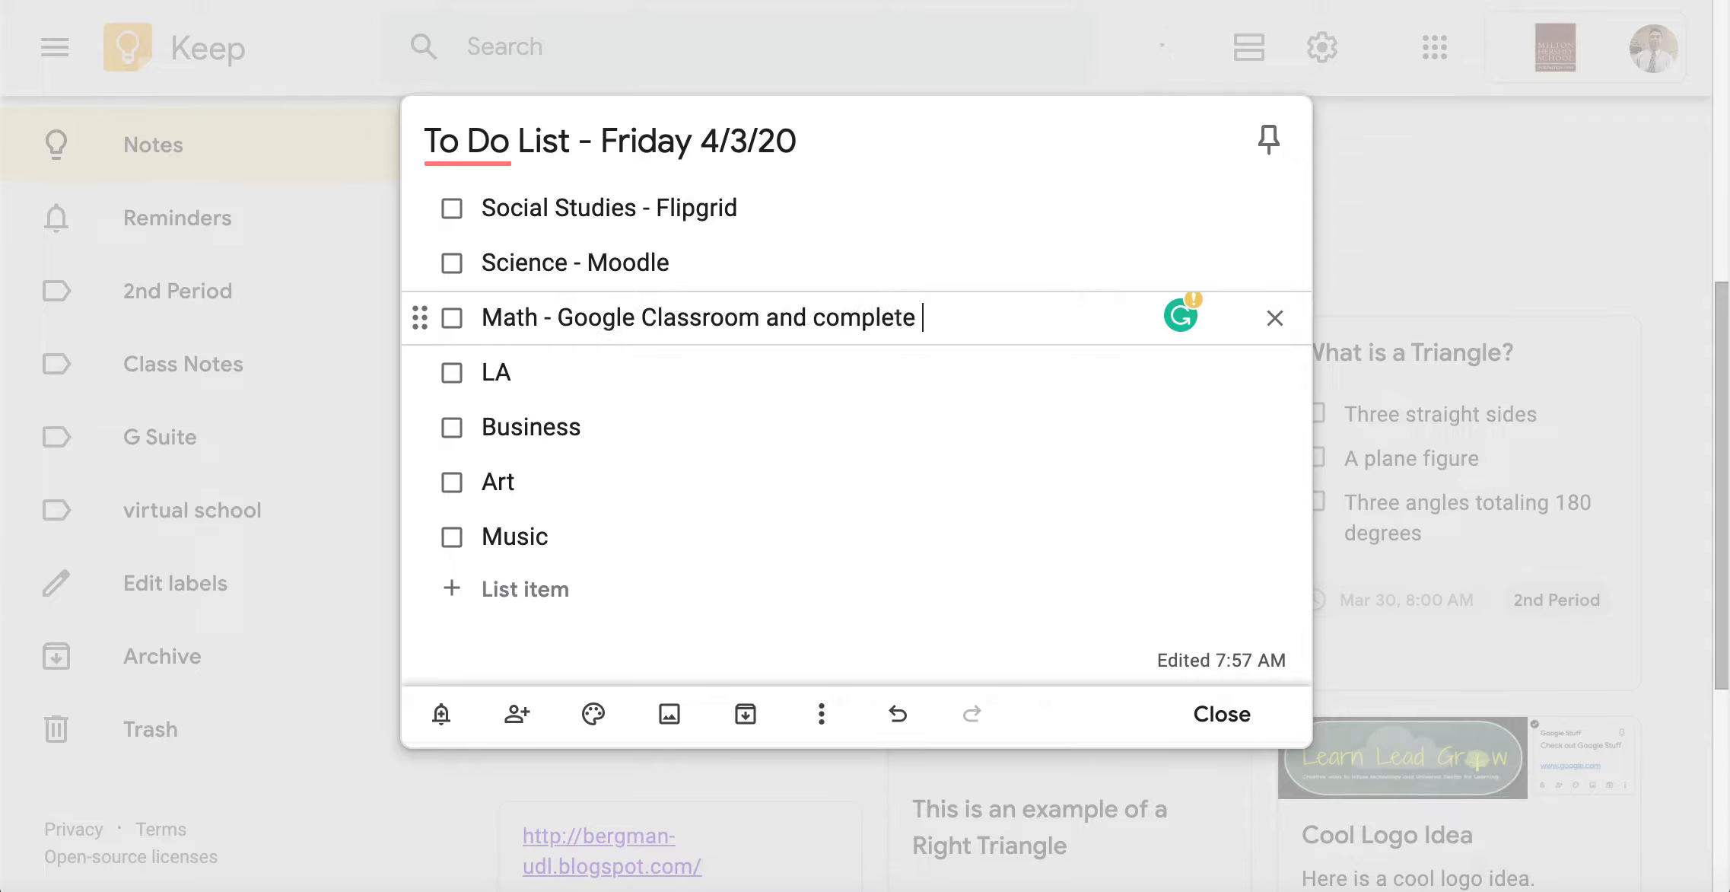
{"action": "type", "text": "problems"}
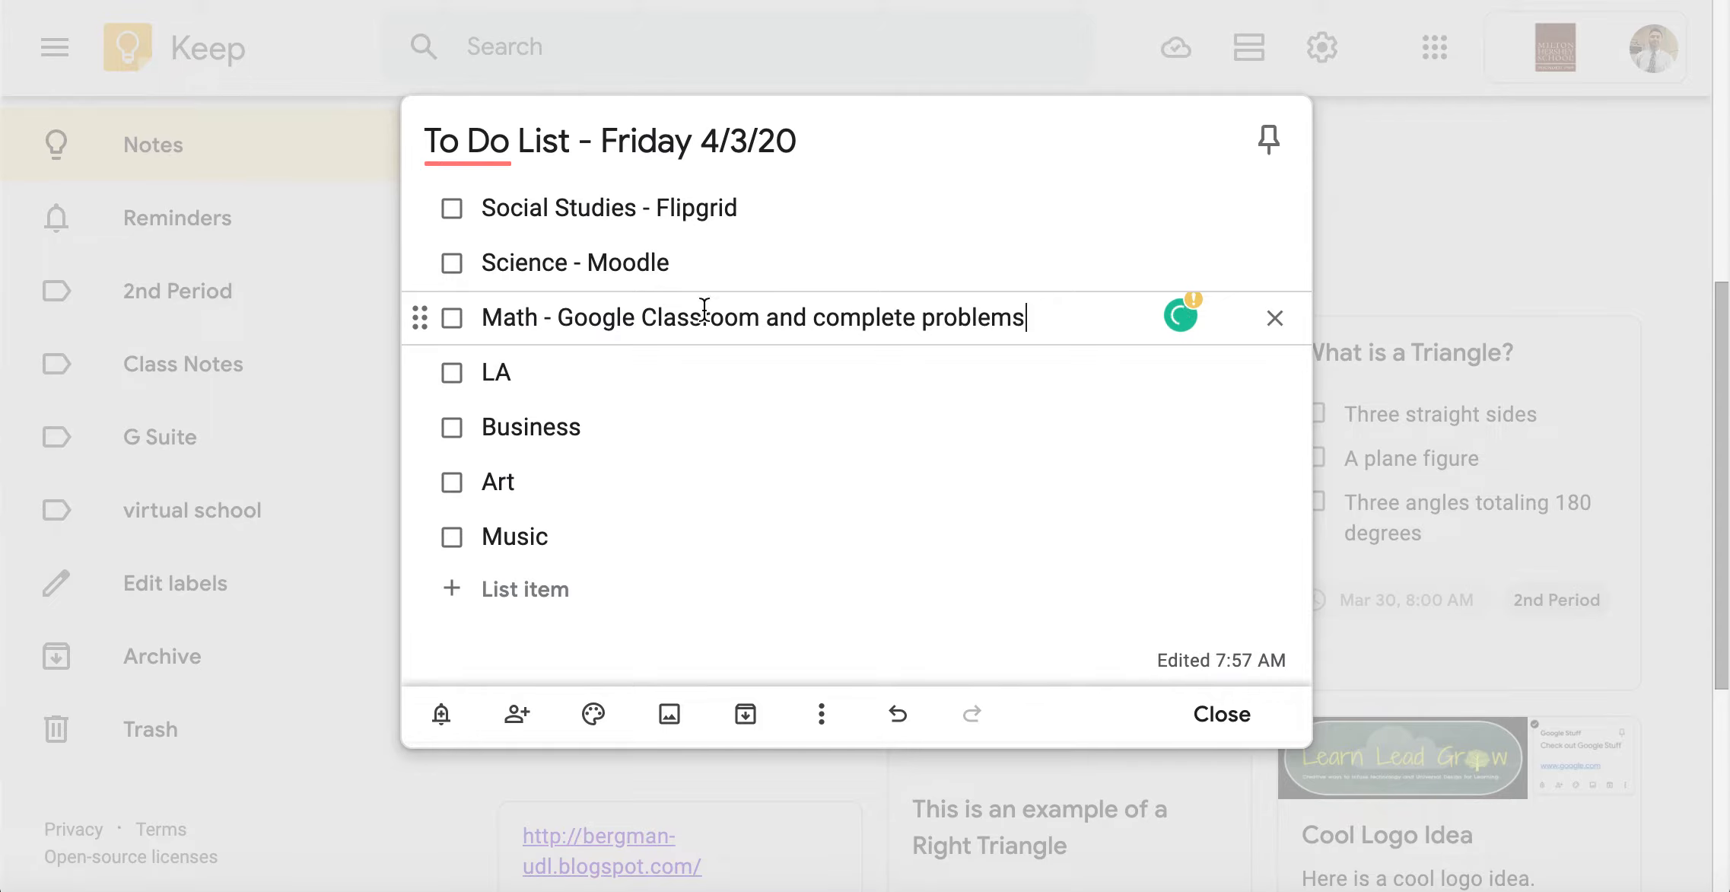
{"action": "left_click", "coordinate": [1221, 714]}
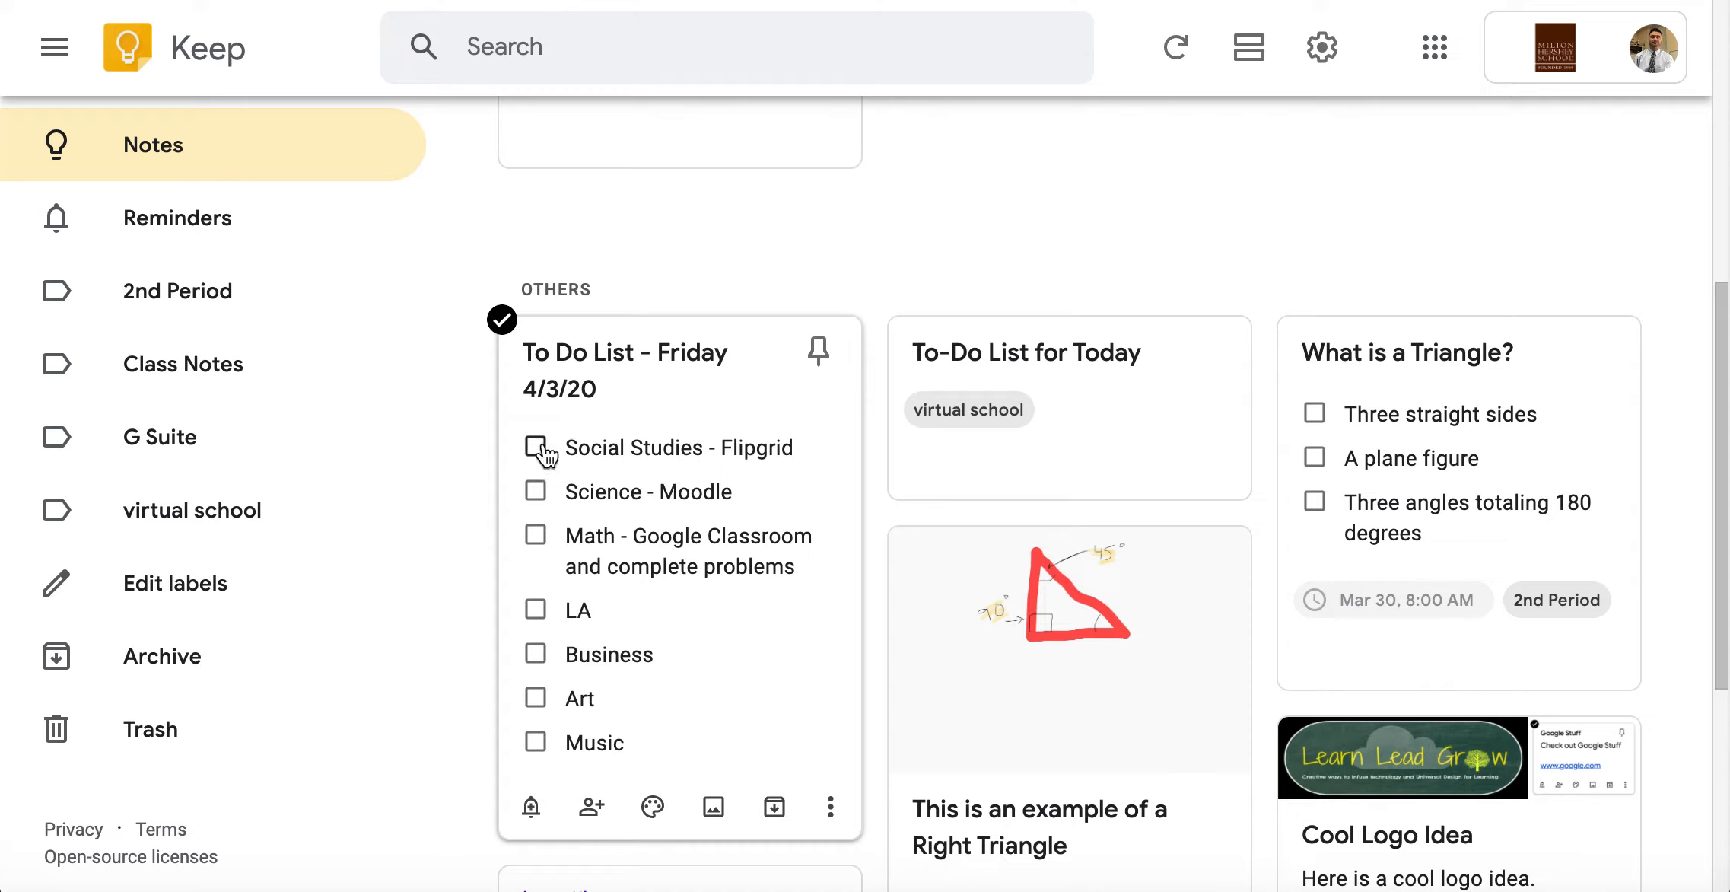
Check off Science and Math in the Friday note, leaving Social Studies unchecked
{"action": "left_click", "coordinate": [536, 448]}
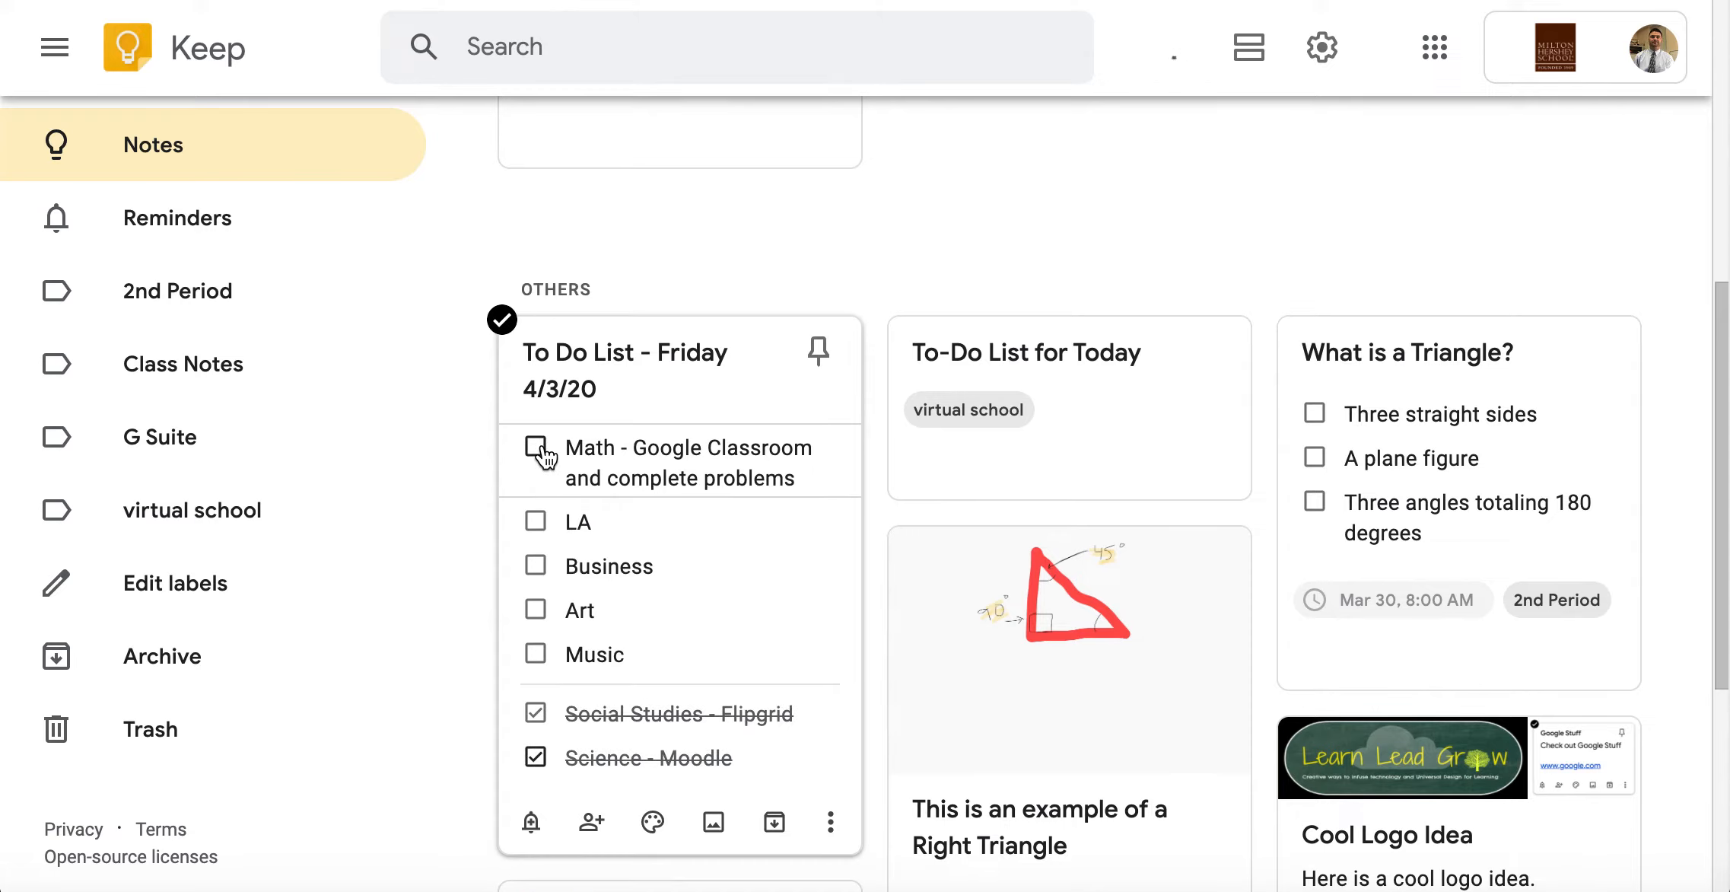
{"action": "left_click", "coordinate": [536, 450]}
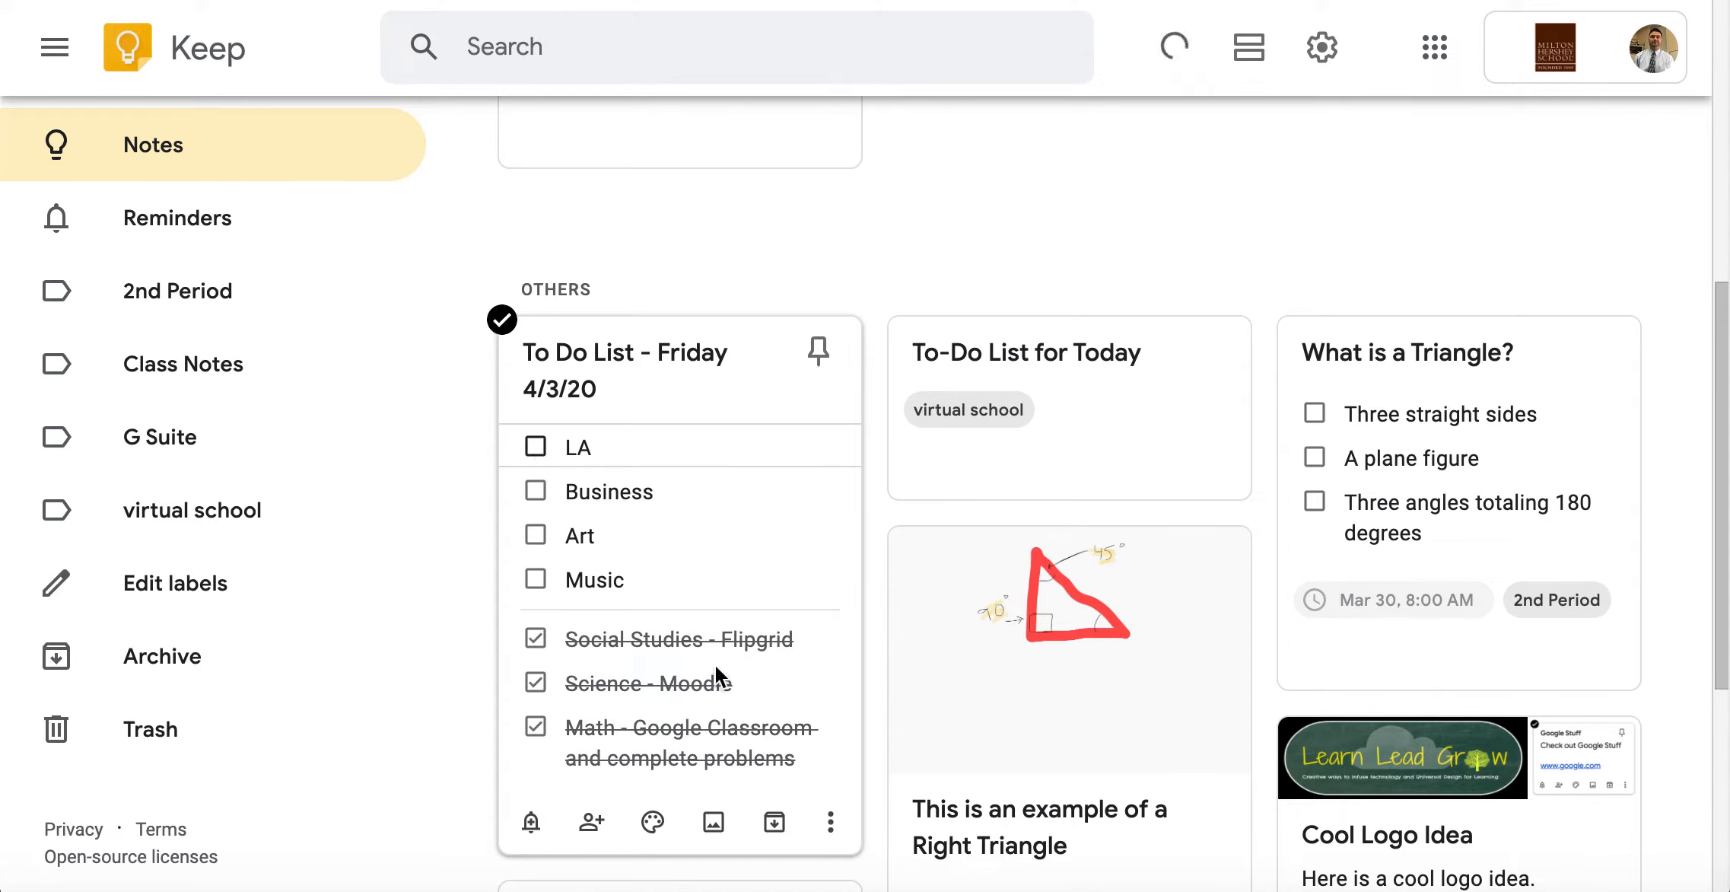
{"action": "mouse_move", "coordinate": [651, 729]}
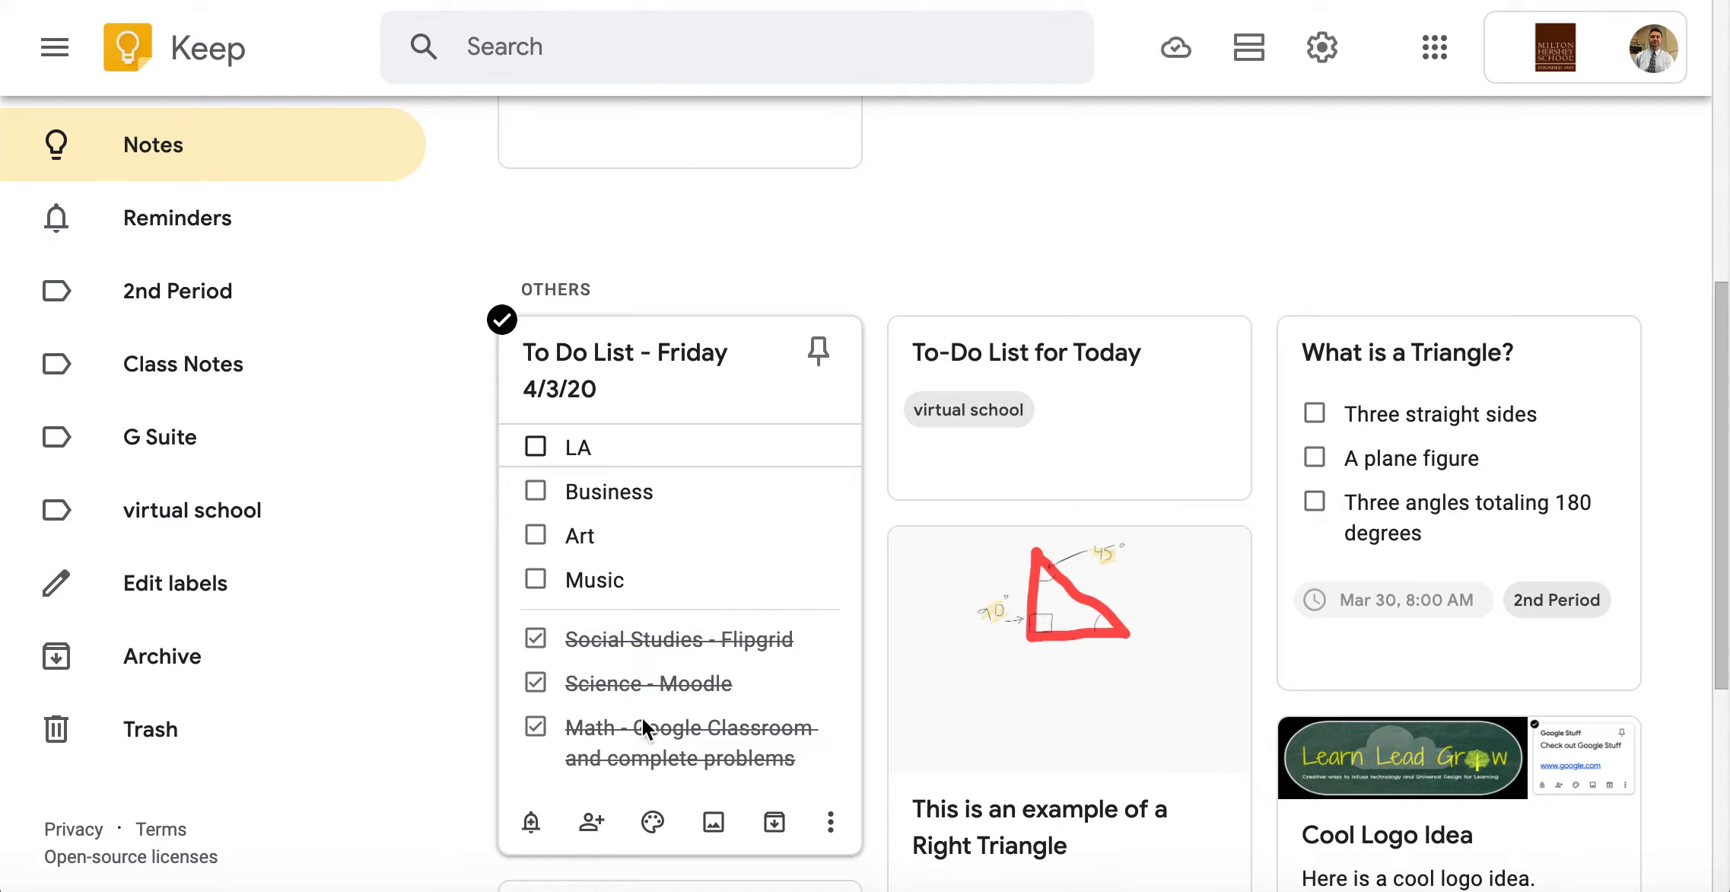
{"action": "left_click", "coordinate": [535, 638]}
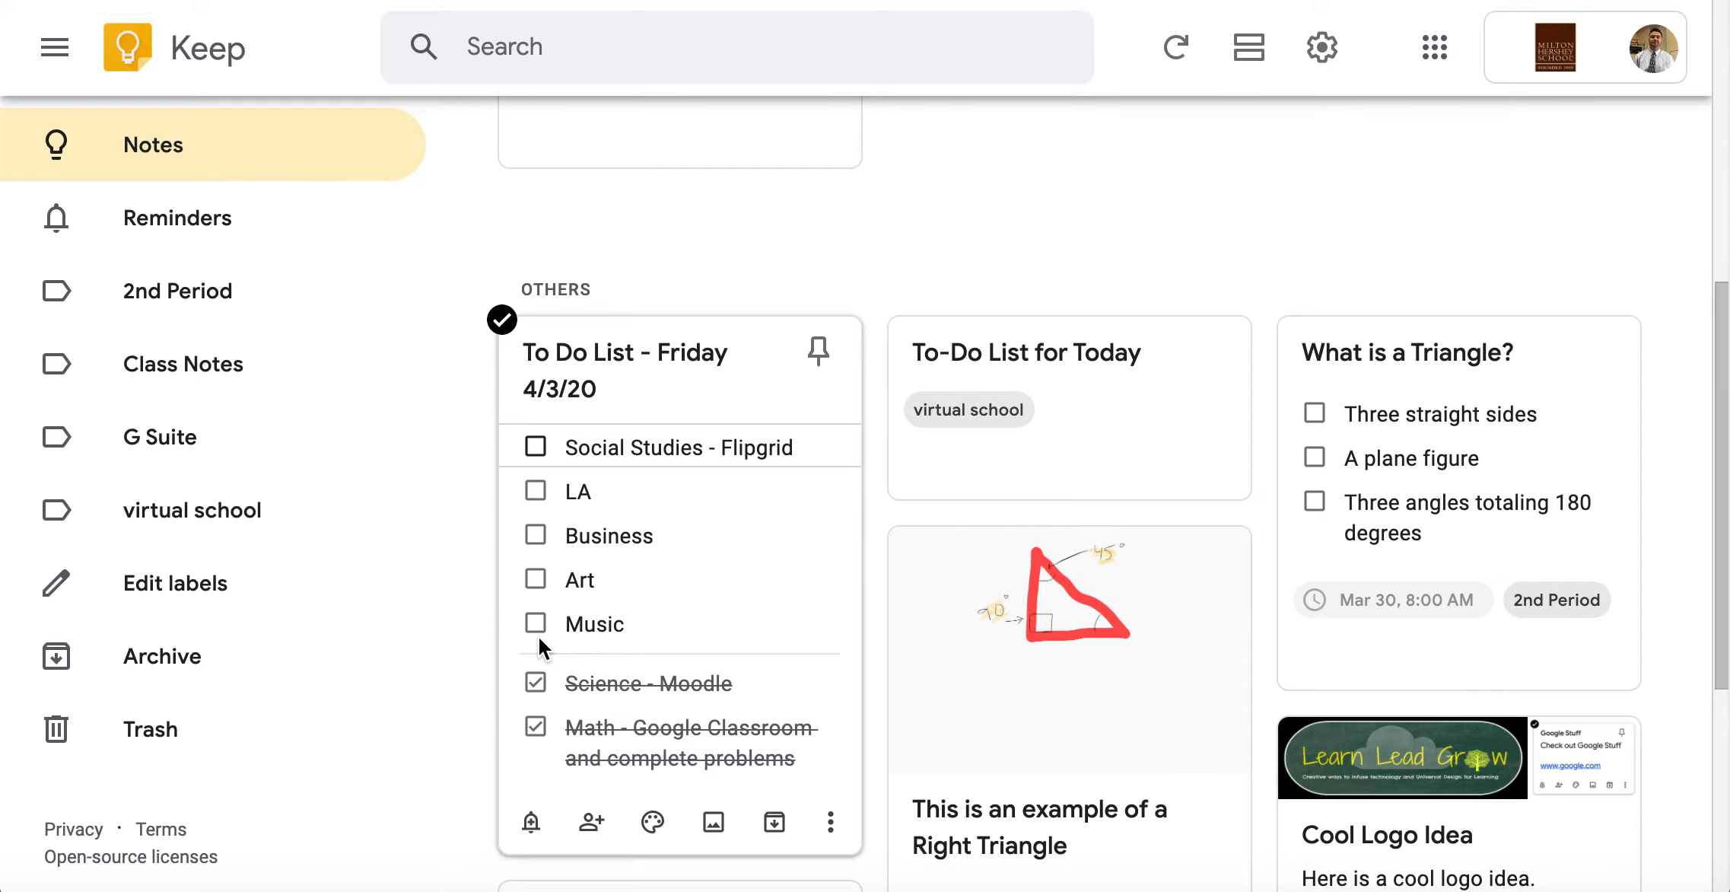
{"action": "scroll", "scroll_direction": "up", "scroll_amount": 3}
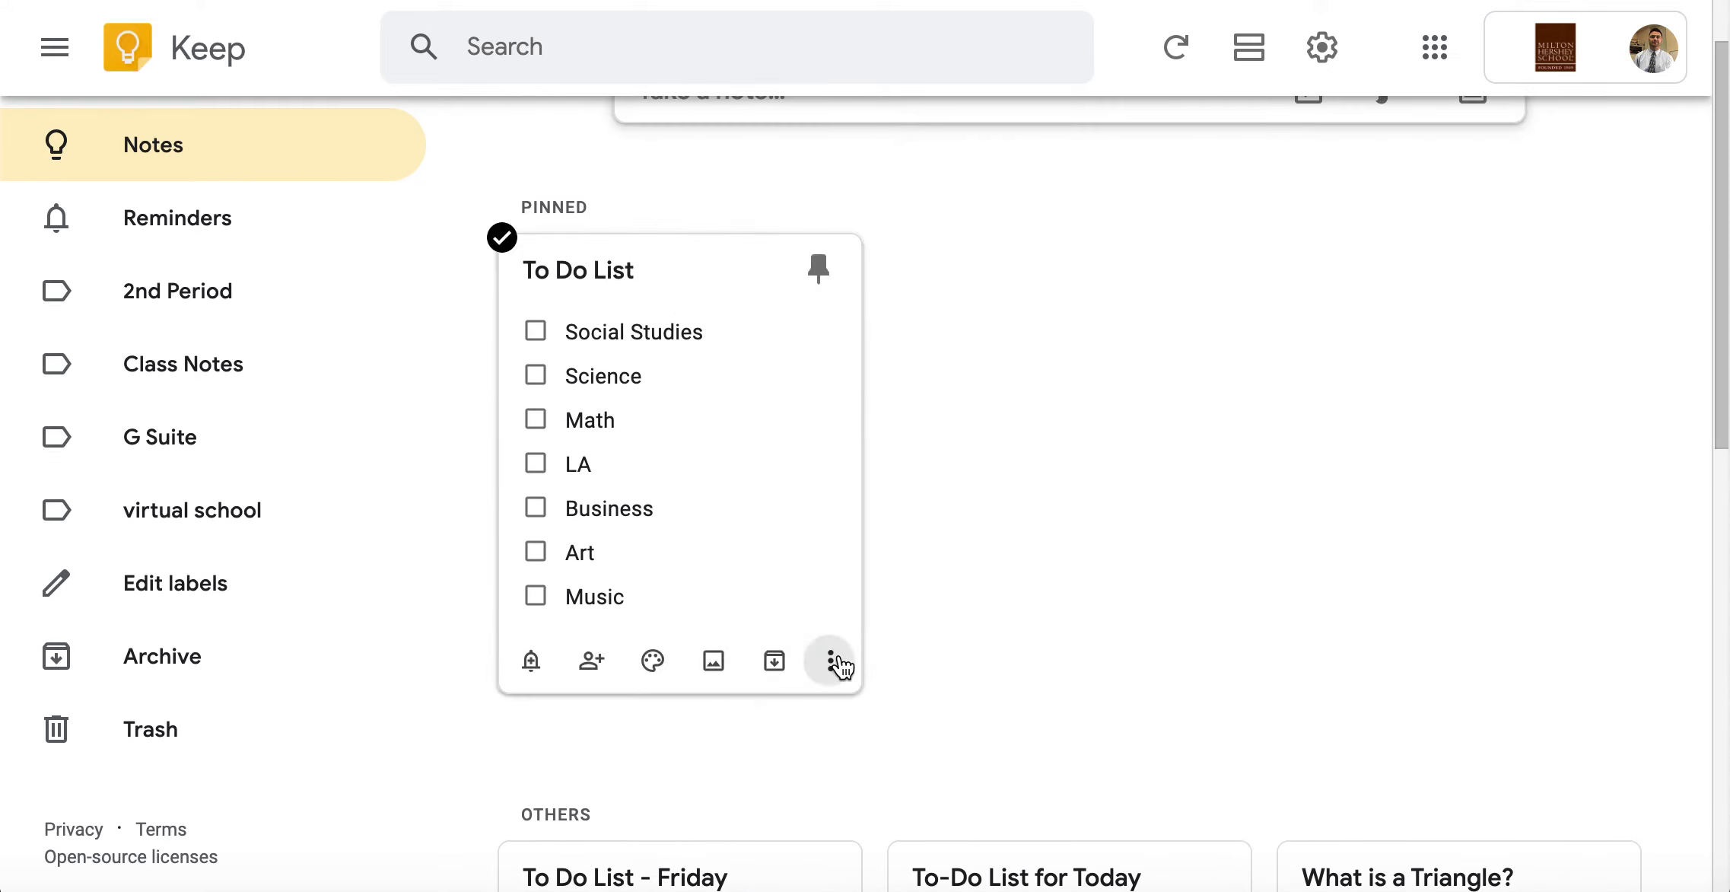
Make another copy of the pinned To Do List template
{"action": "left_click", "coordinate": [831, 662]}
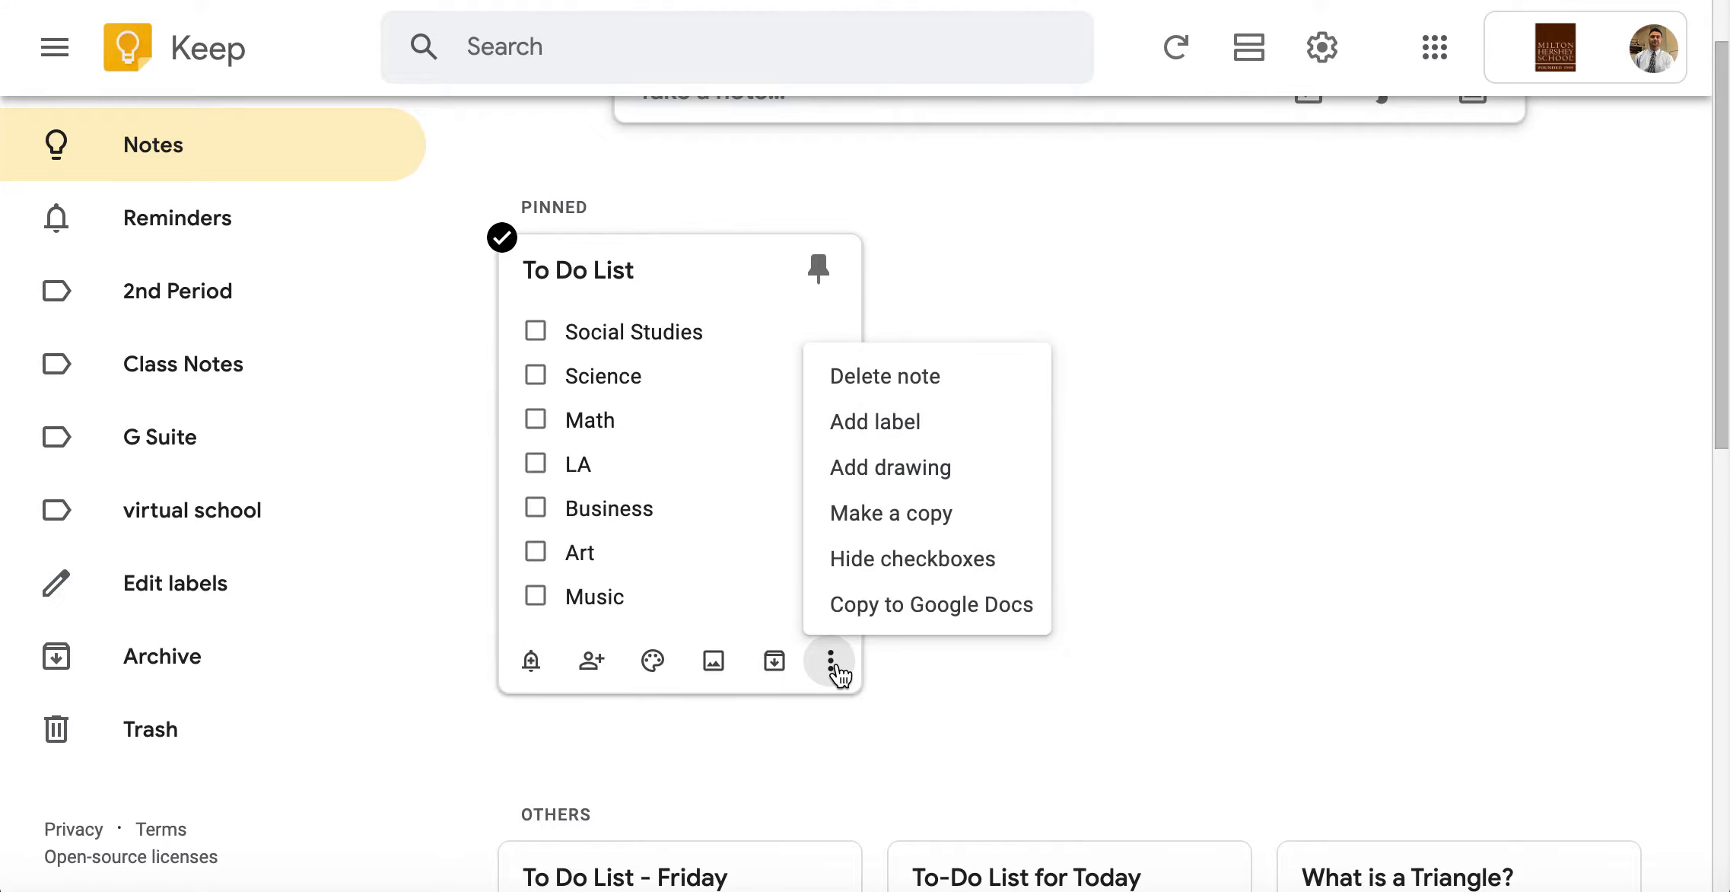
{"action": "left_click", "coordinate": [890, 513]}
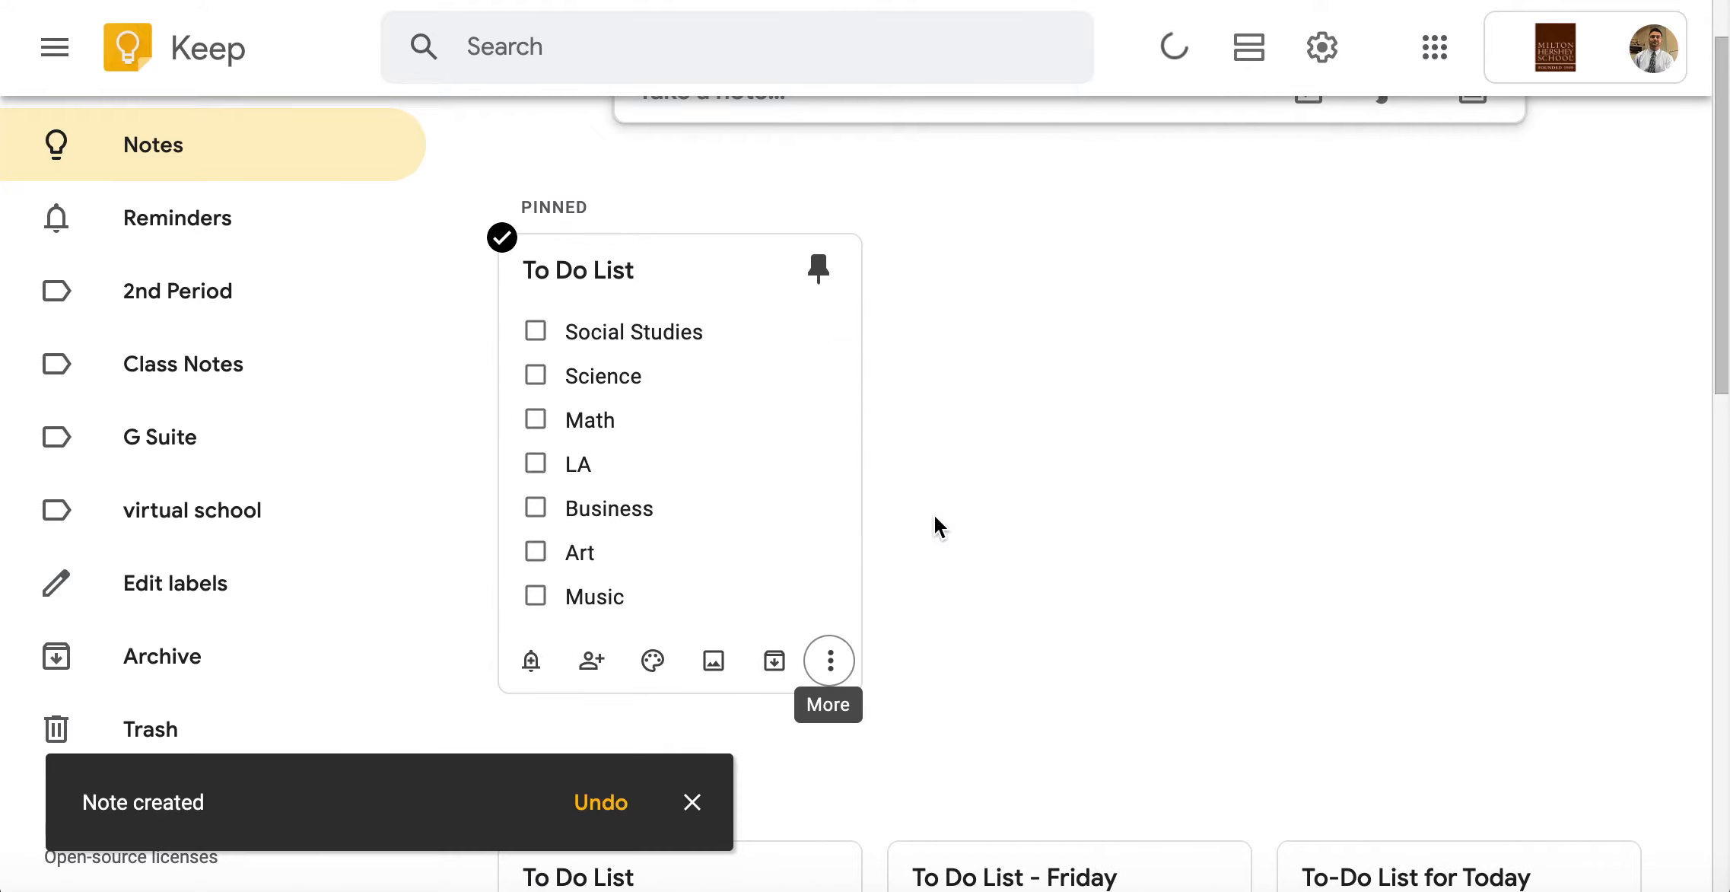
{"action": "scroll", "scroll_direction": "down", "scroll_amount": 3}
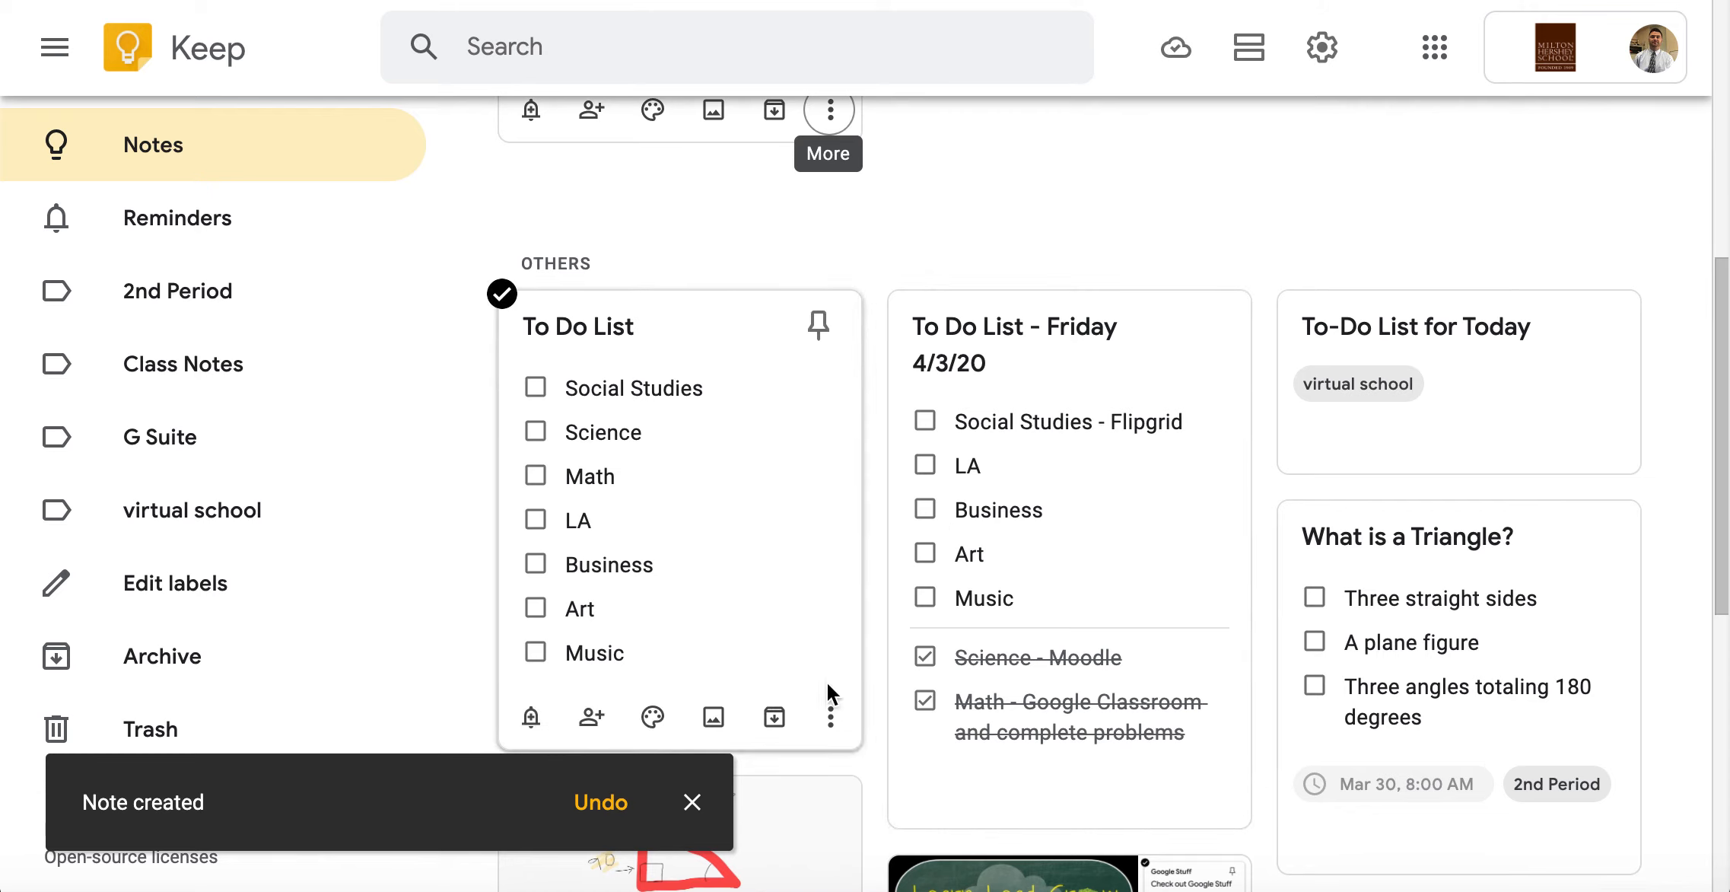
{"action": "mouse_move", "coordinate": [762, 417]}
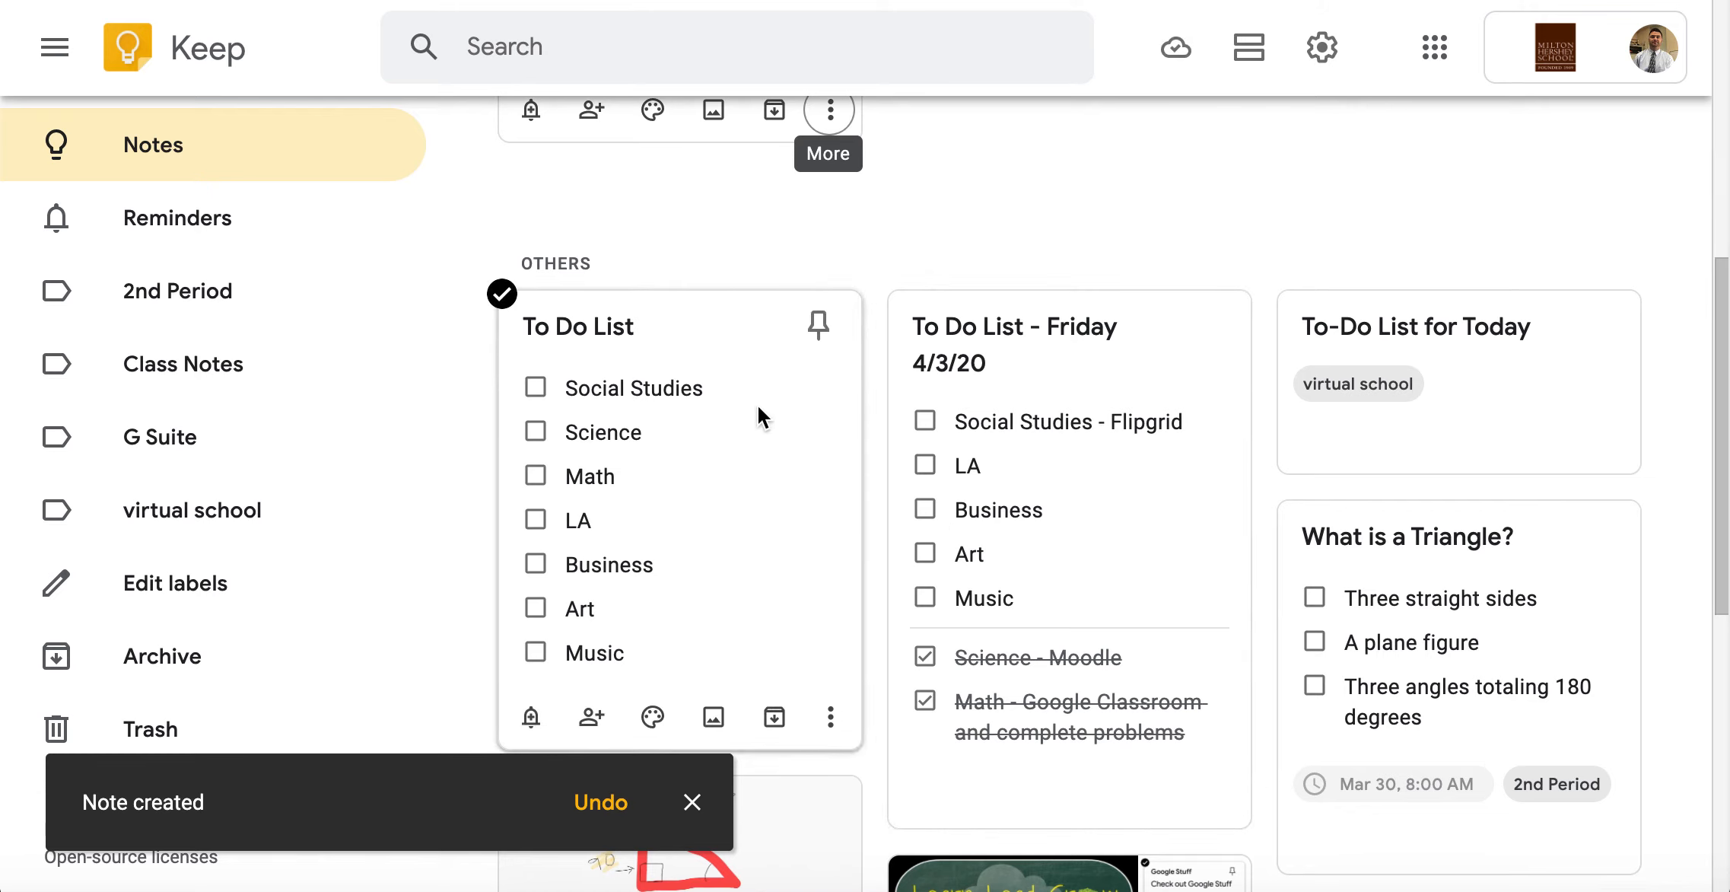
Delete the dated Friday 4/3/20 note
{"action": "scroll", "scroll_direction": "up", "scroll_amount": 3}
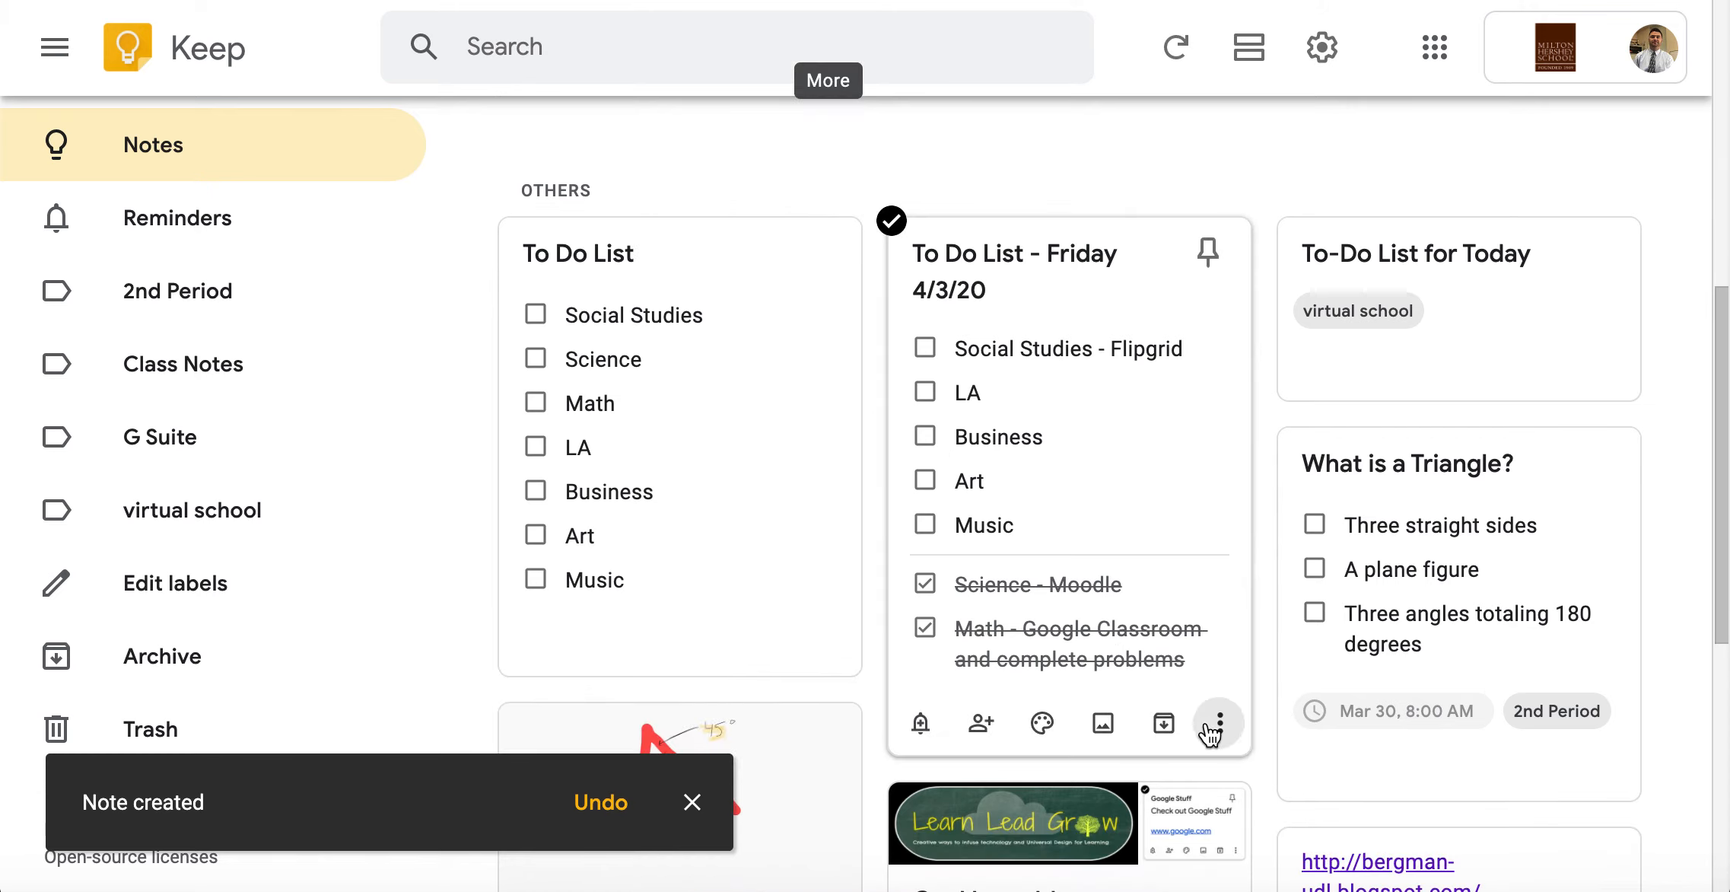
{"action": "left_click", "coordinate": [1219, 723]}
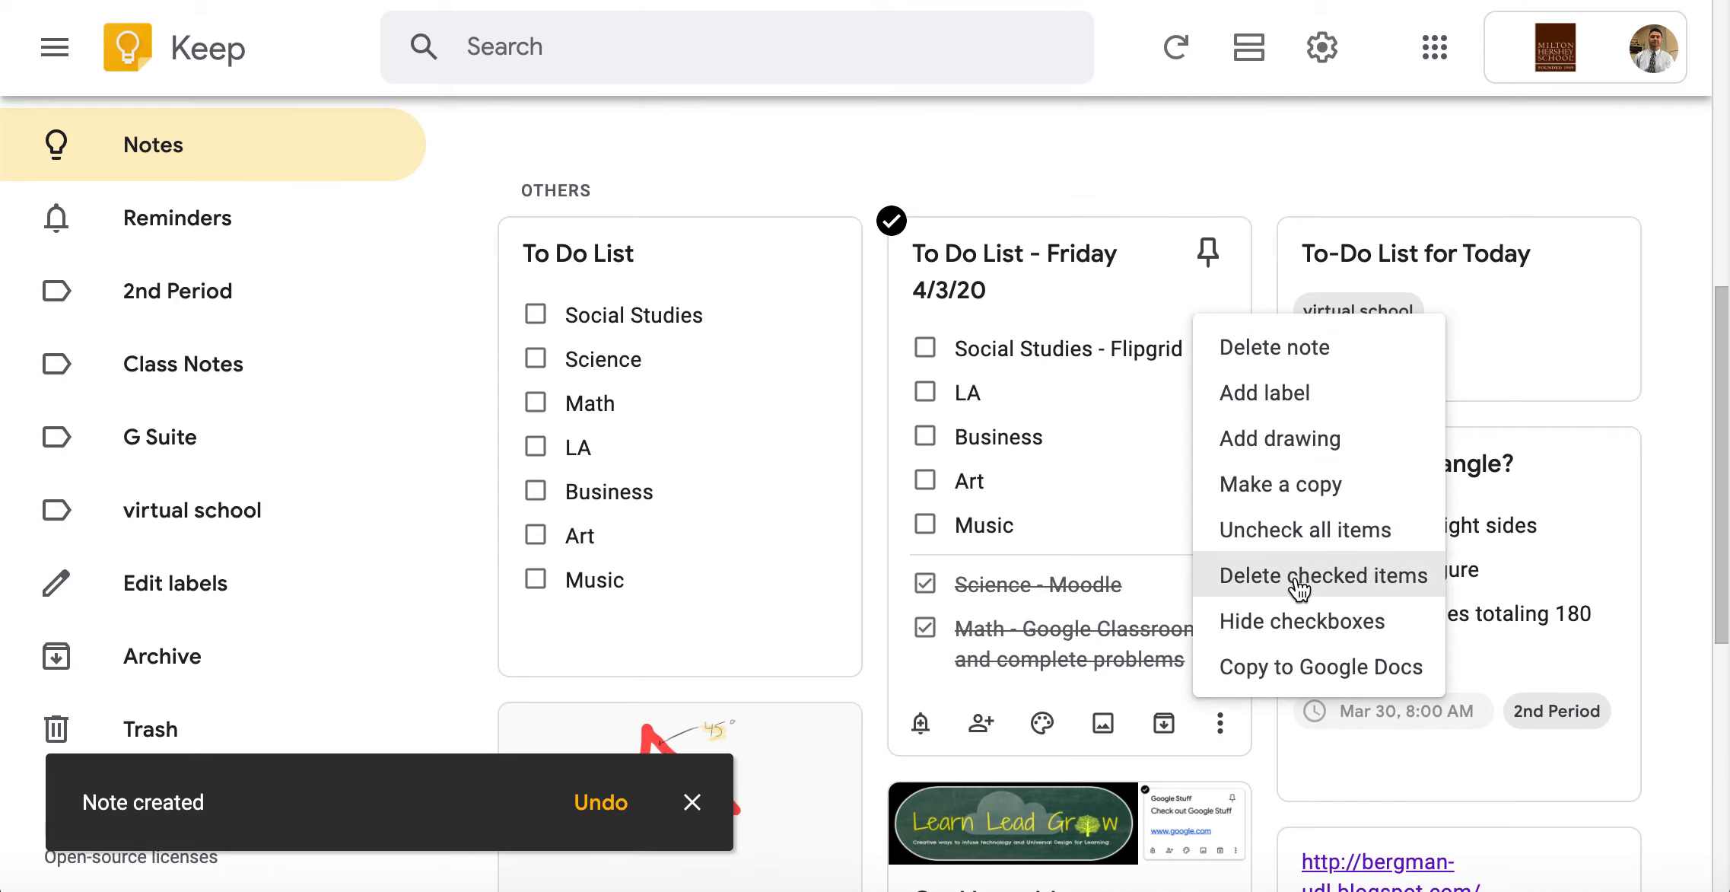
{"action": "left_click", "coordinate": [1274, 347]}
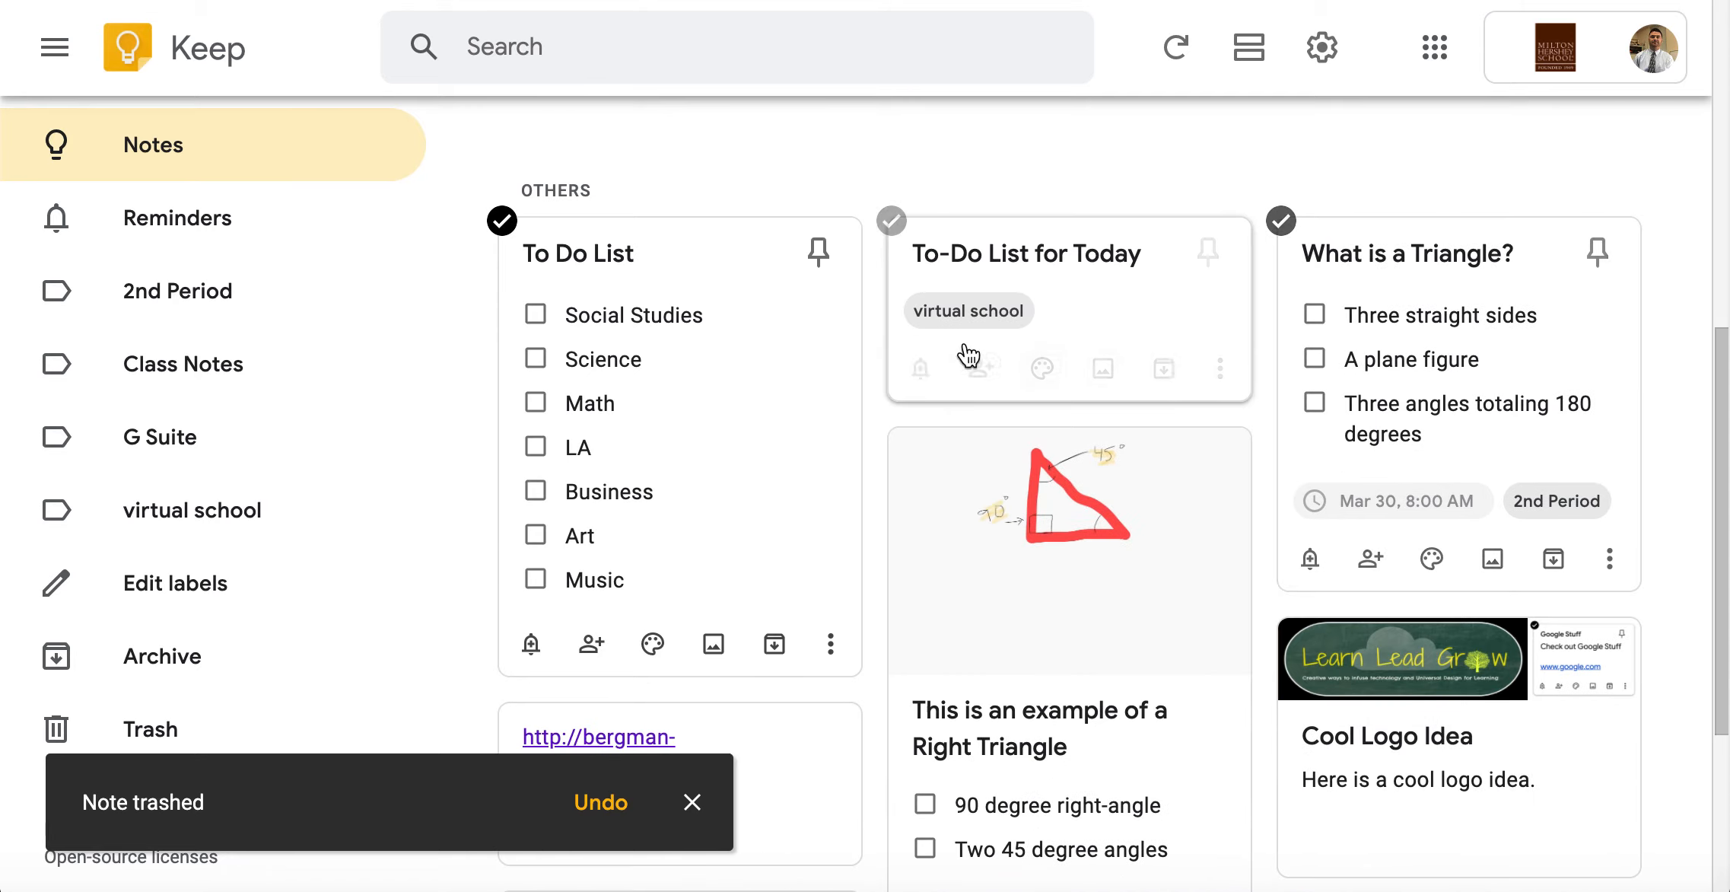